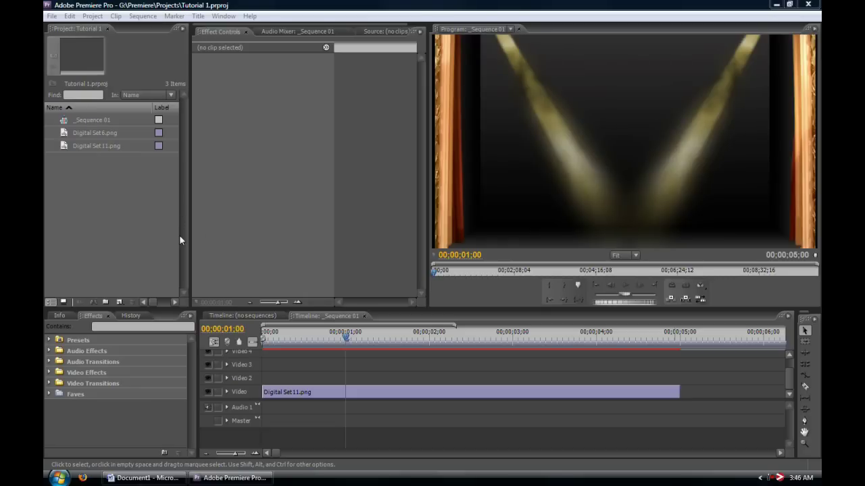
mouse_move(236, 216)
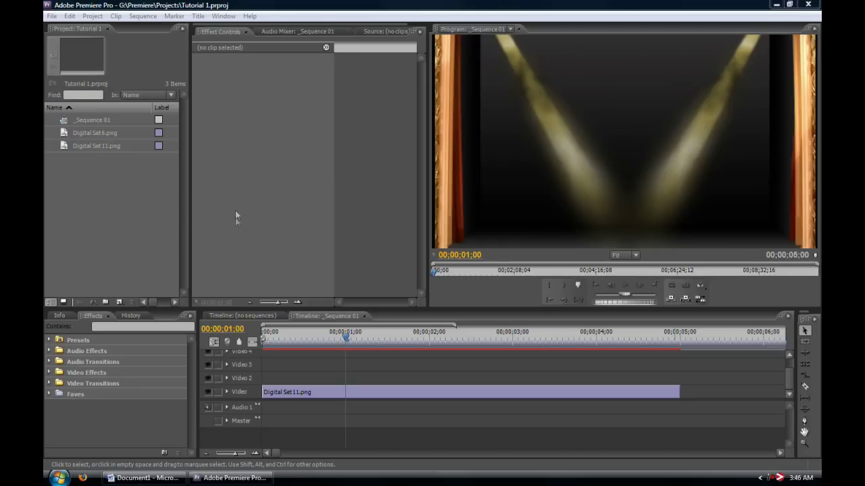
mouse_move(276, 237)
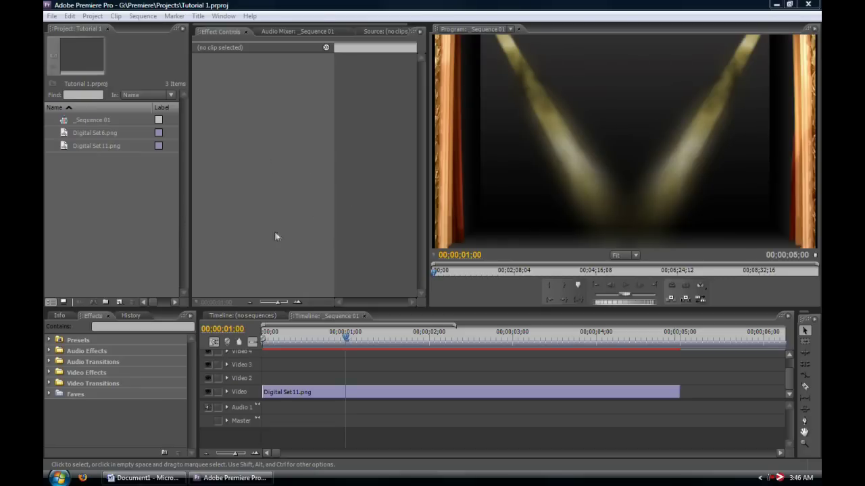
mouse_move(370, 195)
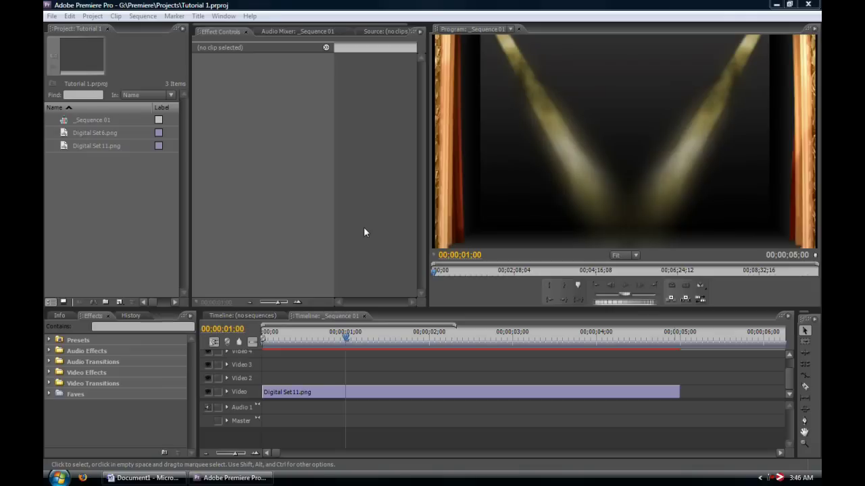
mouse_move(192, 194)
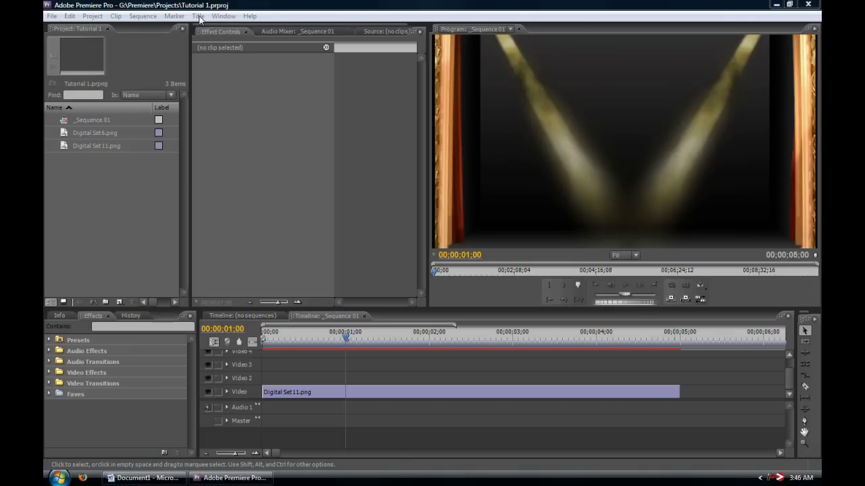
- Start a new title from the New Item list after browsing the Title and File menus
click(198, 16)
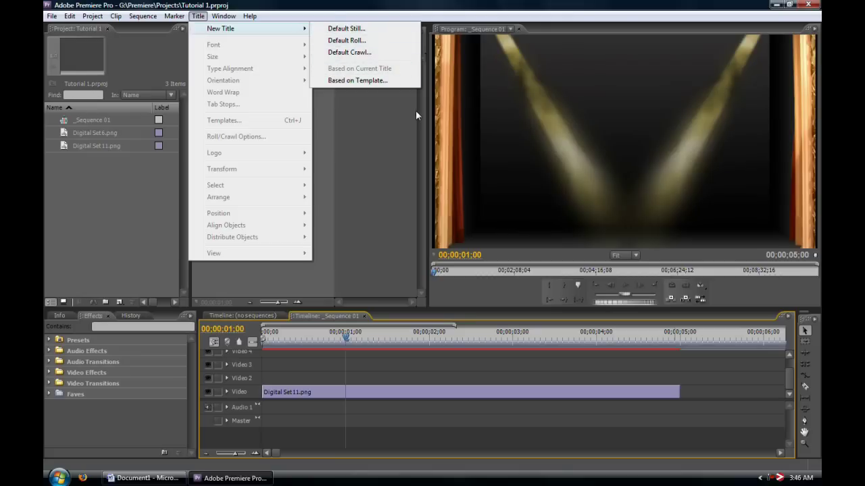
click(51, 17)
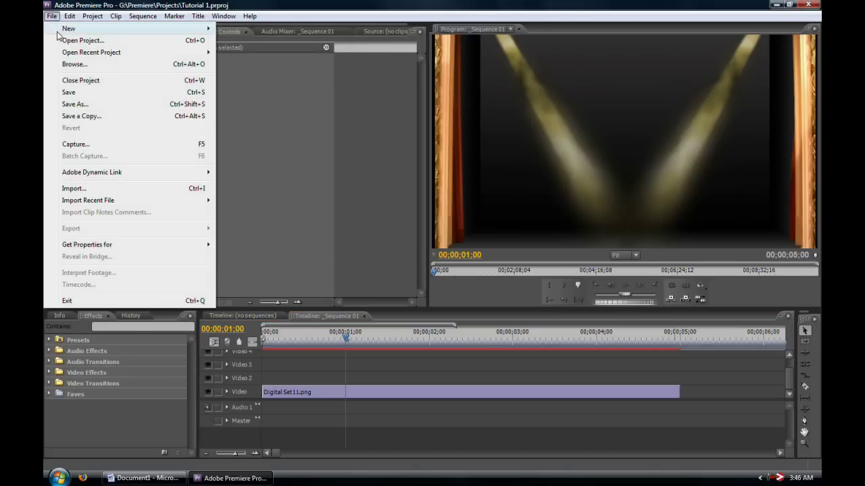
mouse_move(68, 29)
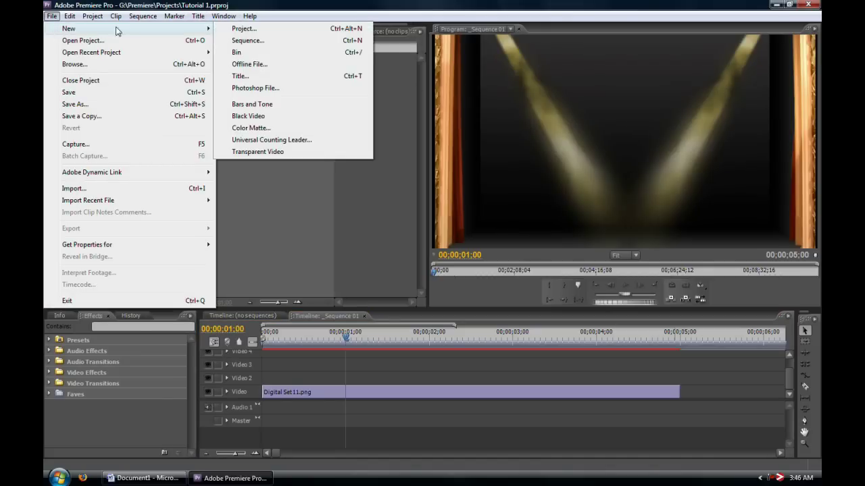
mouse_move(291, 76)
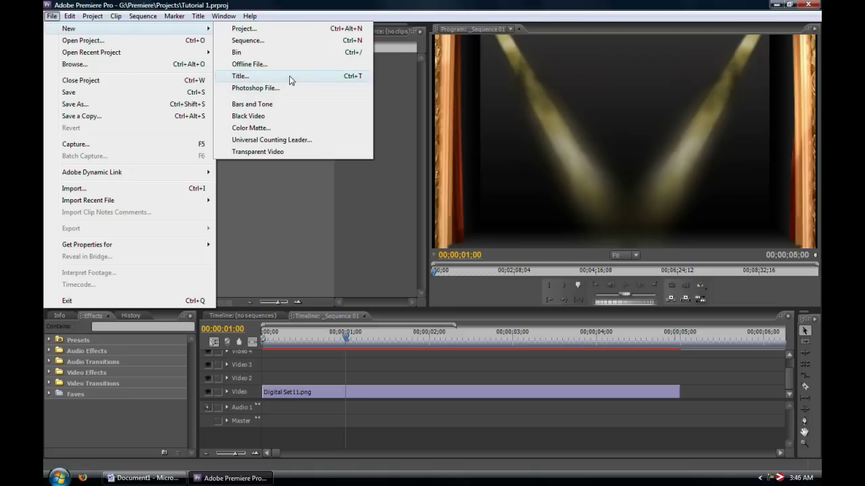
mouse_move(289, 190)
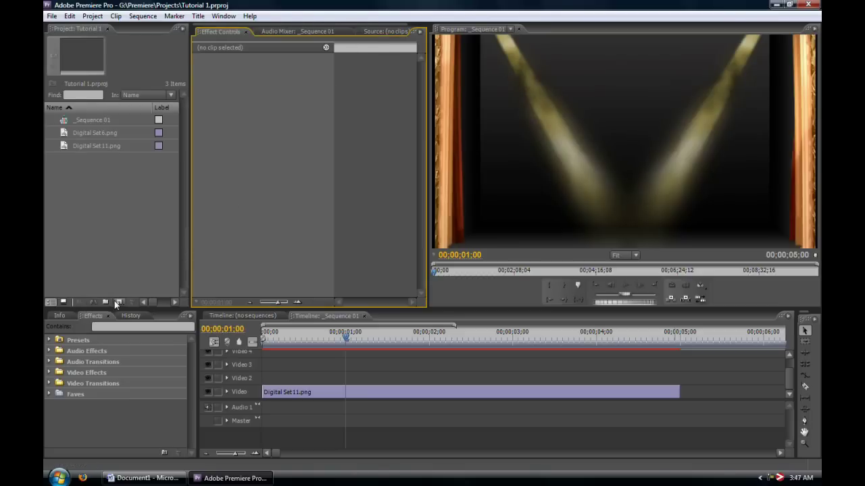
click(119, 303)
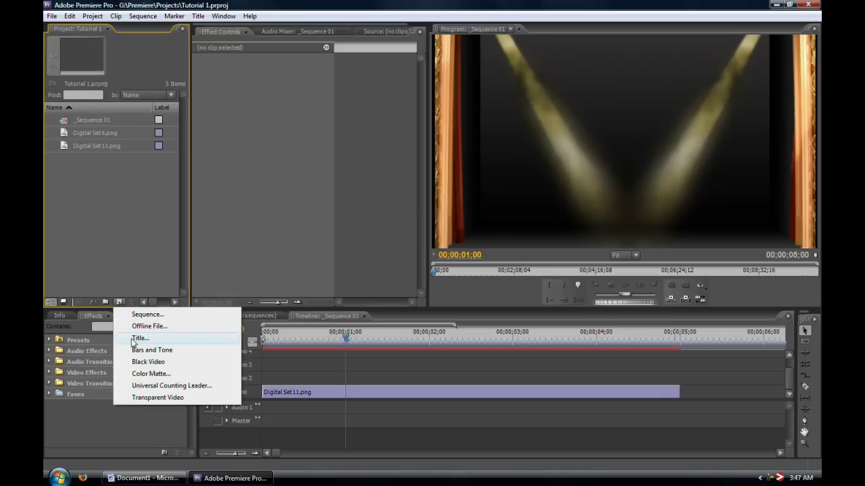
mouse_move(143, 273)
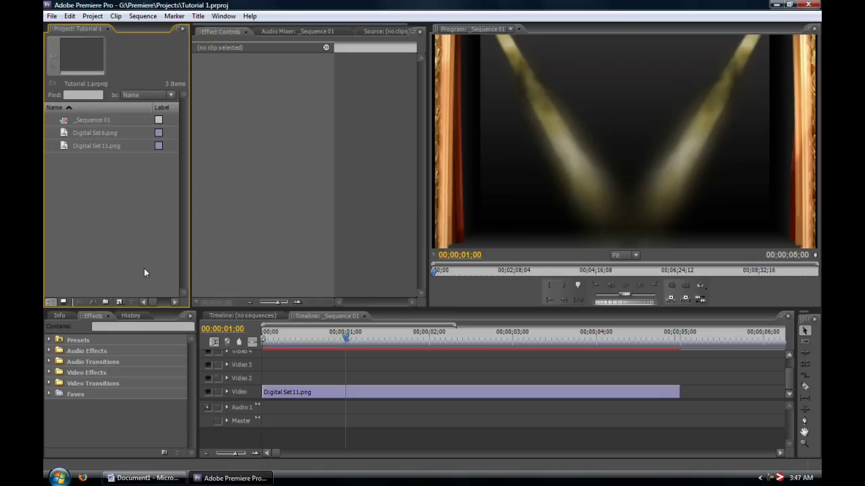
click(198, 16)
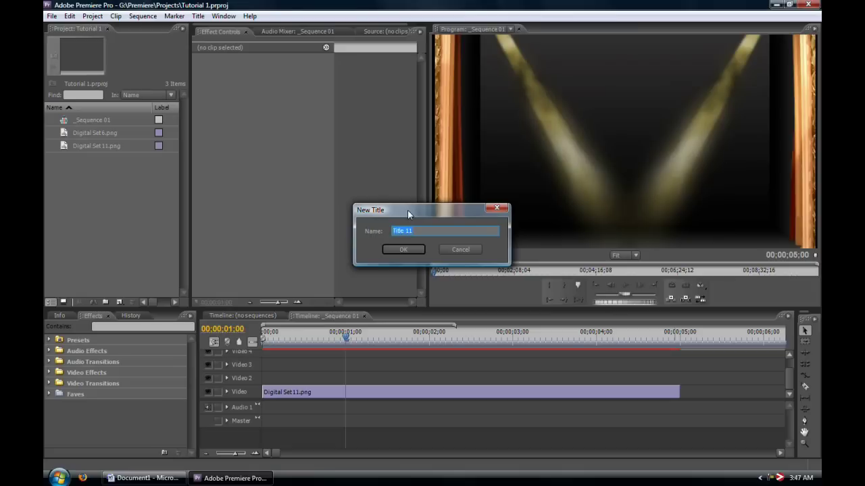
- Name the new title 'Title 1' and confirm to launch the Title Designer
text(Title)
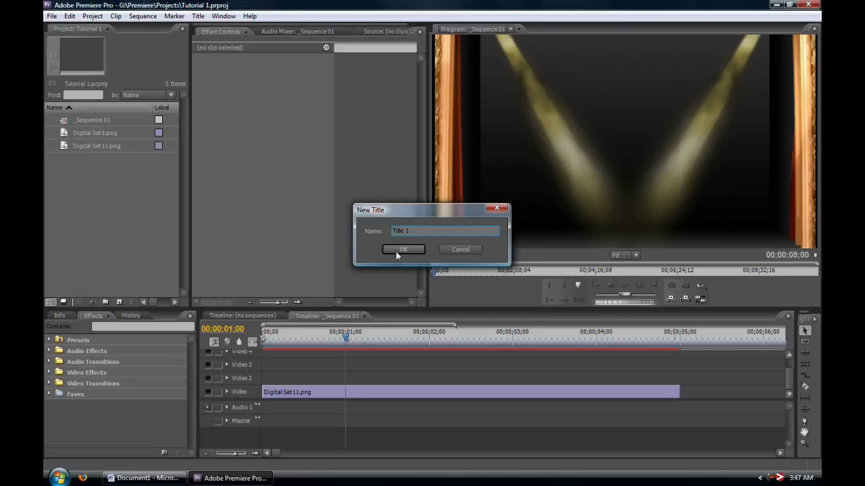
click(402, 249)
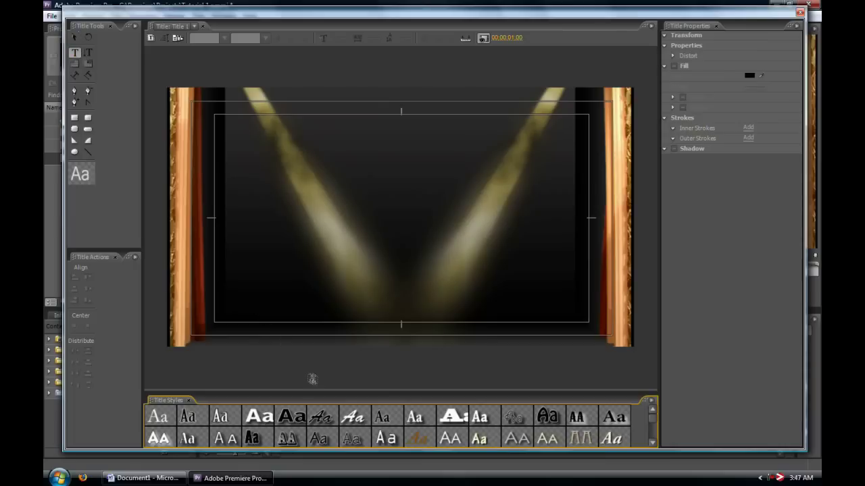
mouse_move(319, 395)
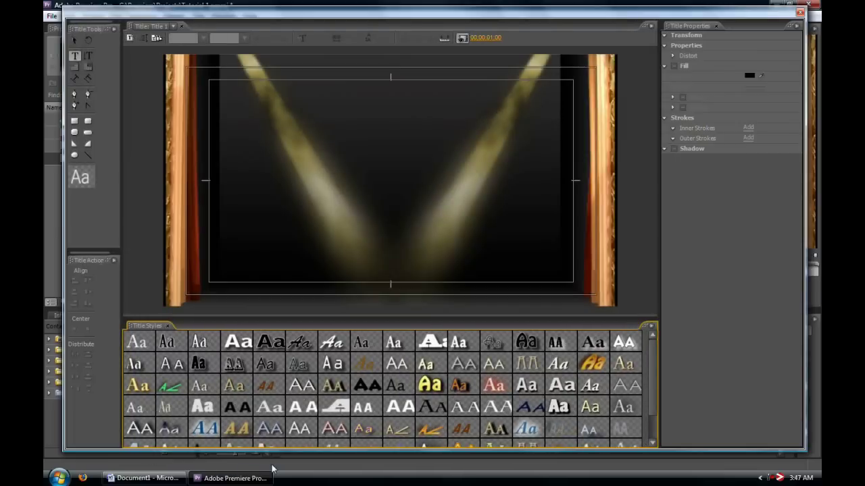
mouse_move(143, 478)
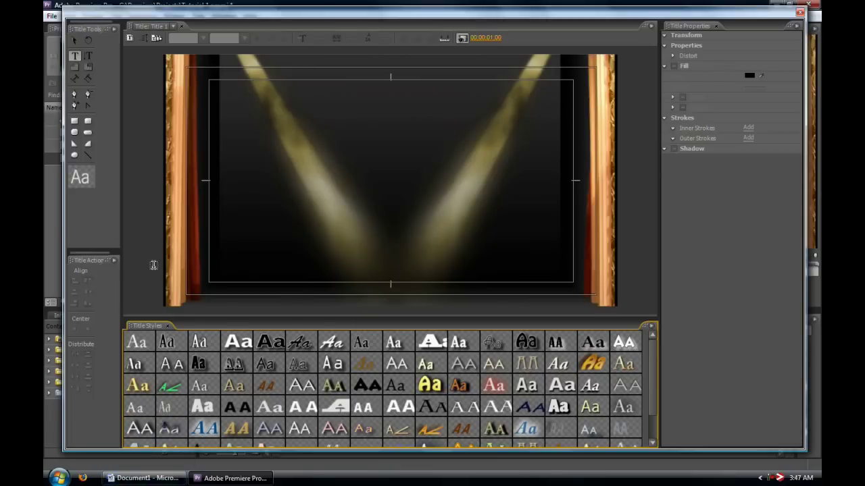
mouse_move(505, 155)
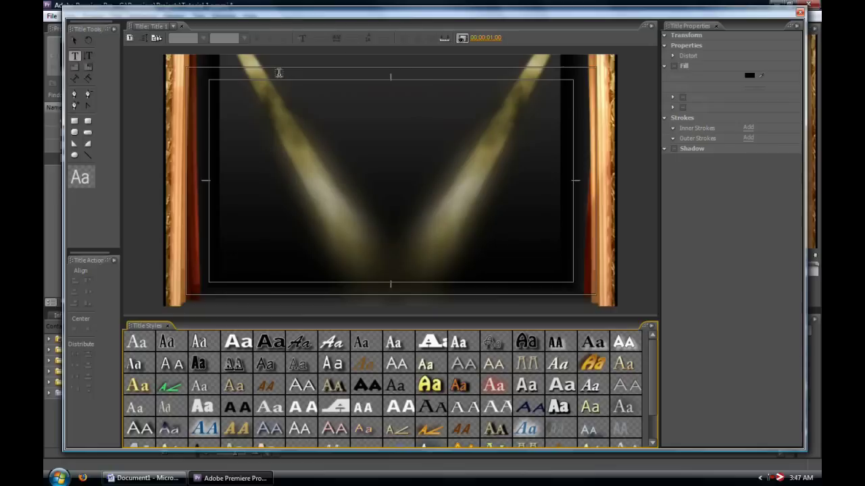
mouse_move(282, 192)
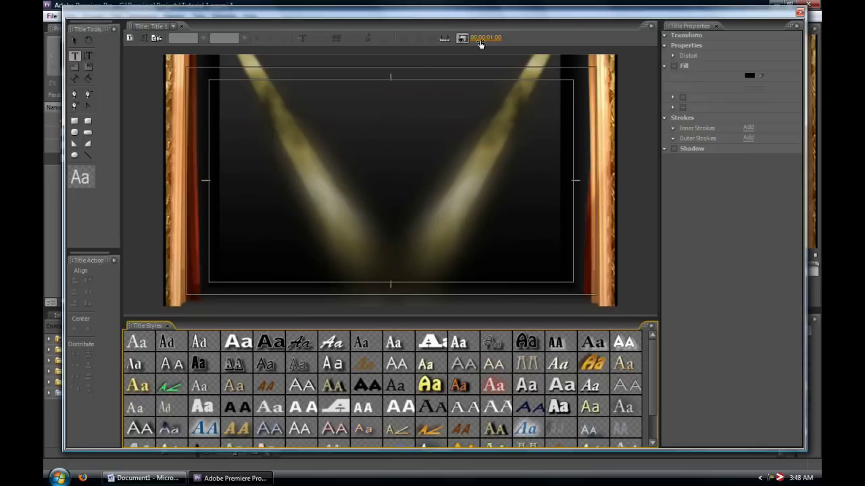
- Reveal the full gallery of title styles in the Title Designer
click(463, 38)
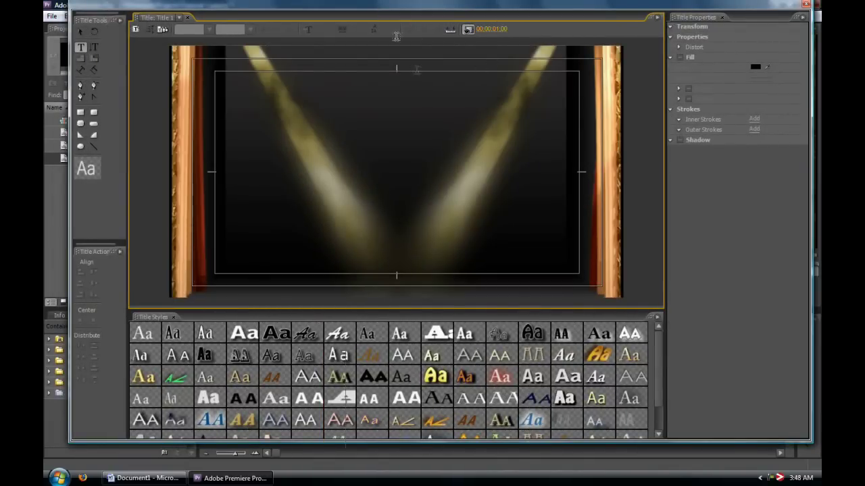
click(492, 29)
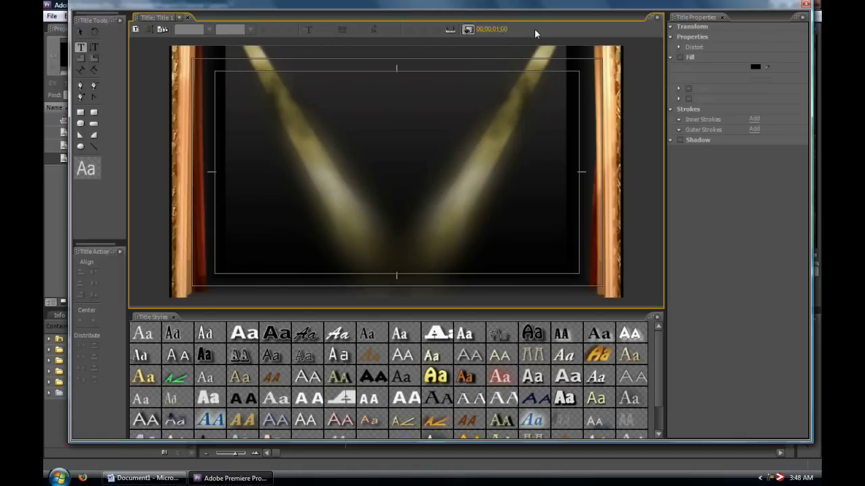
mouse_move(275, 115)
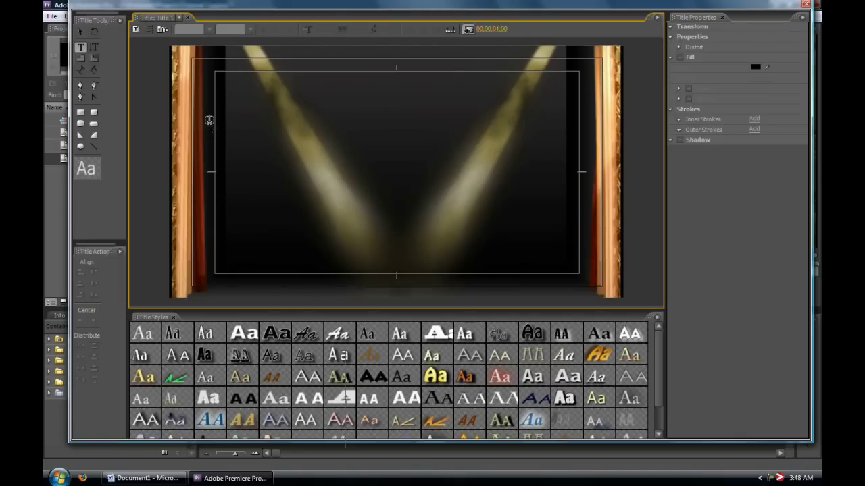
mouse_move(410, 119)
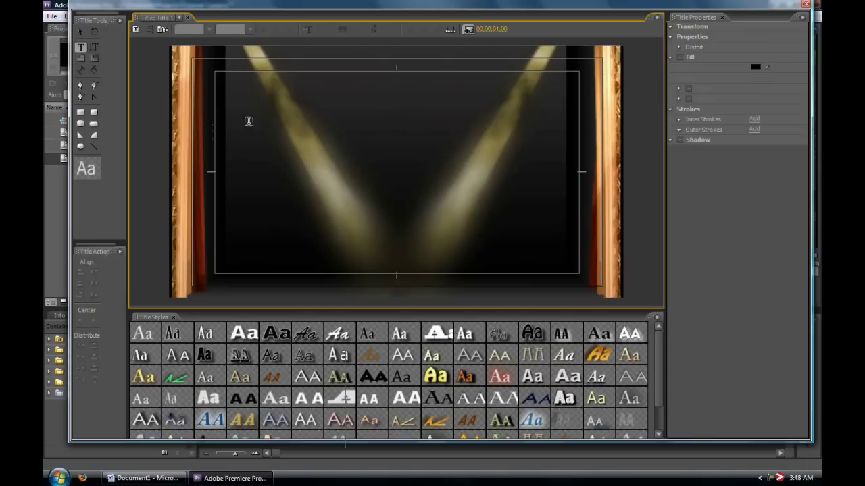
mouse_move(338, 311)
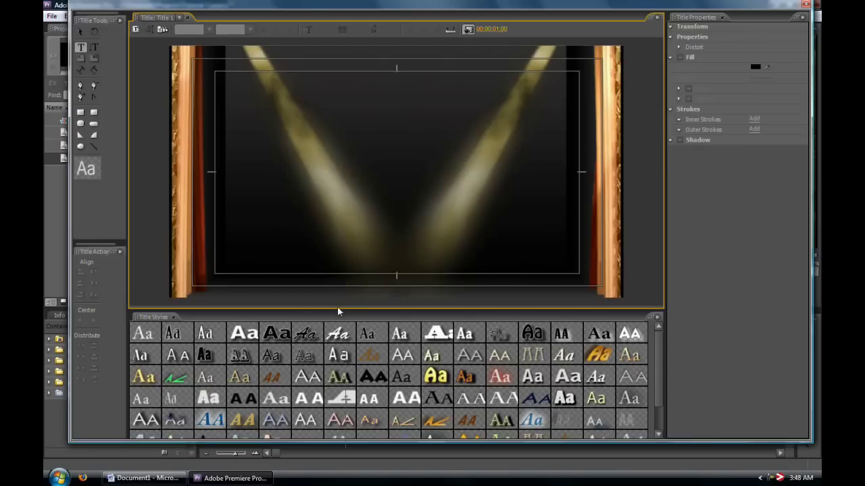
mouse_move(154, 81)
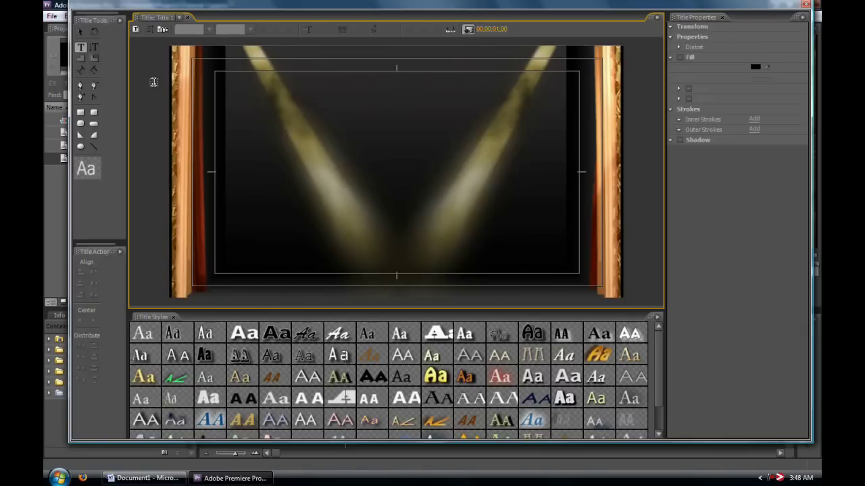
mouse_move(346, 202)
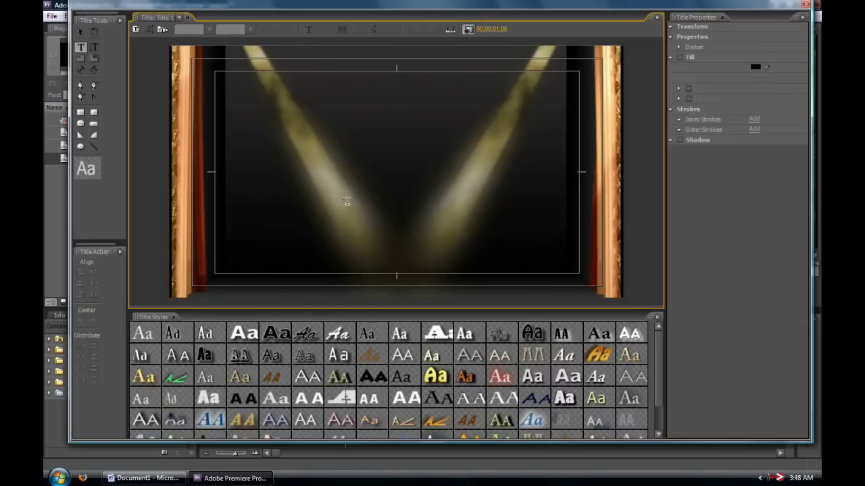
mouse_move(195, 46)
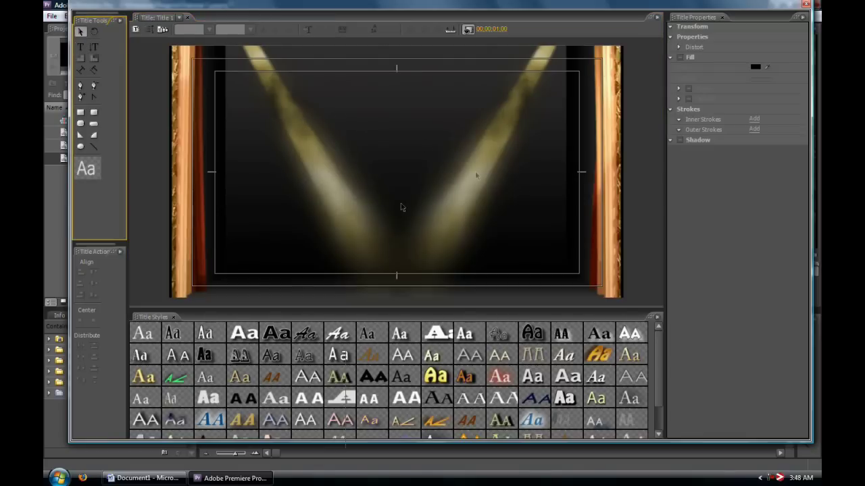
mouse_move(256, 114)
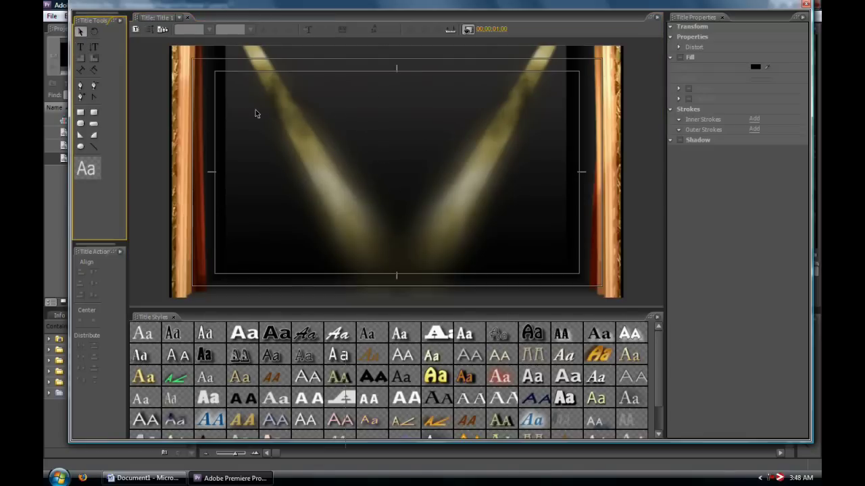
mouse_move(97, 49)
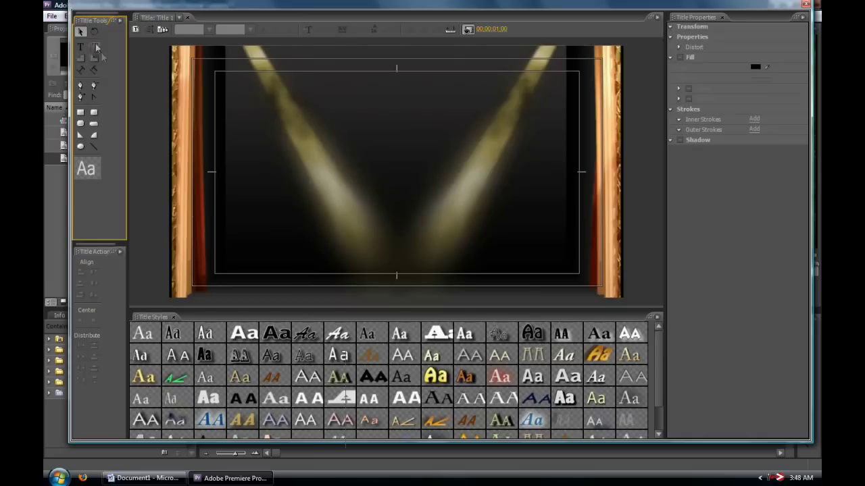
- With the Area Type tool, fill a new text box with 'test test test'
click(81, 32)
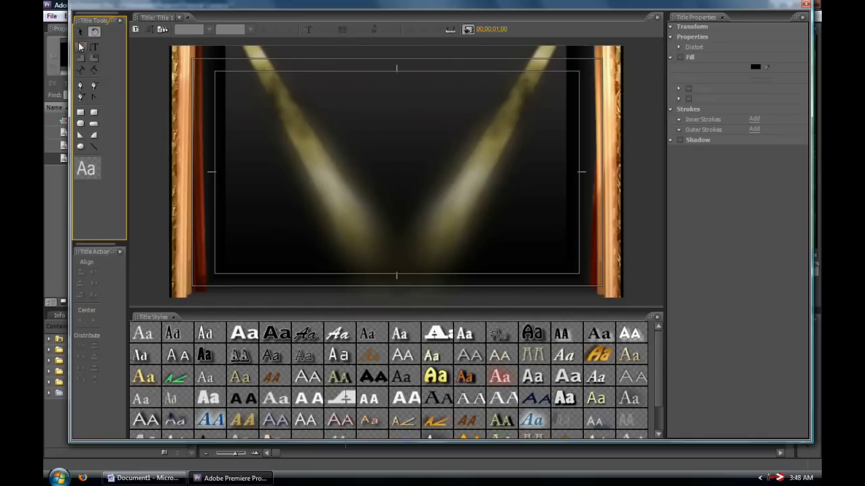
mouse_move(82, 46)
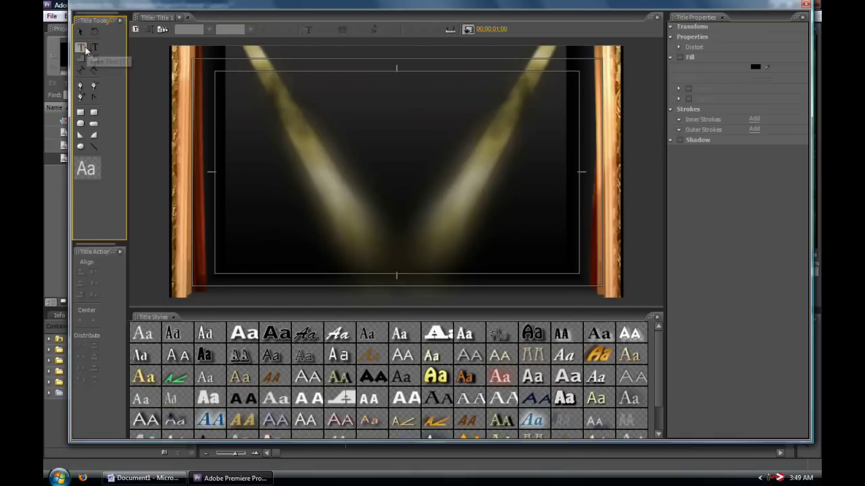
mouse_move(337, 252)
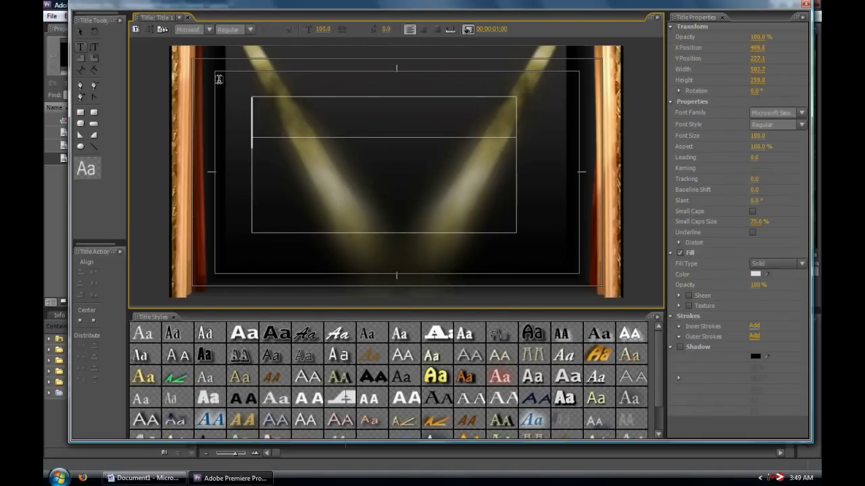
mouse_move(573, 87)
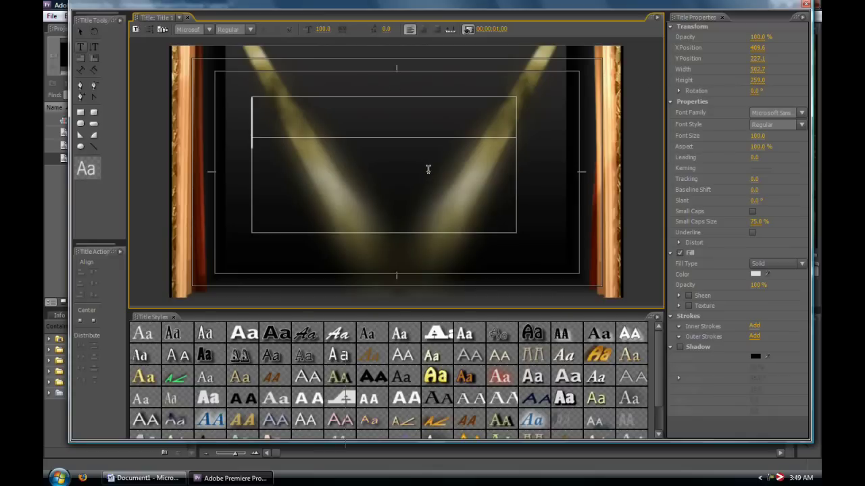
text(test)
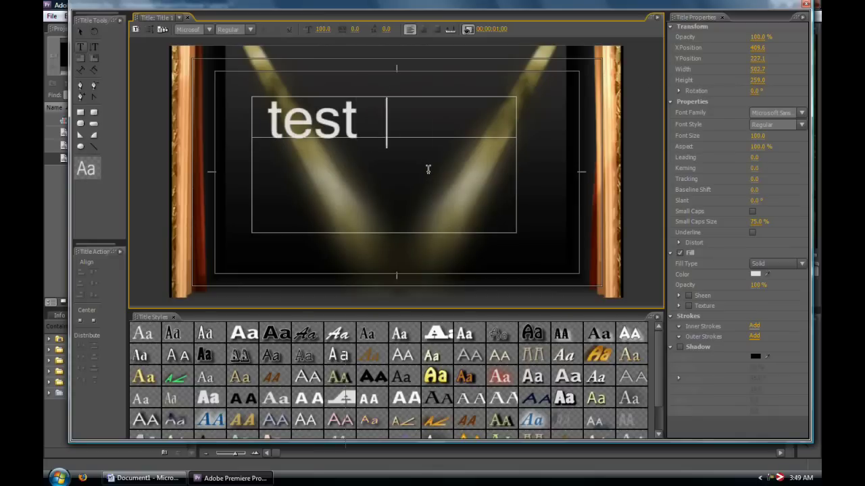
text(test test)
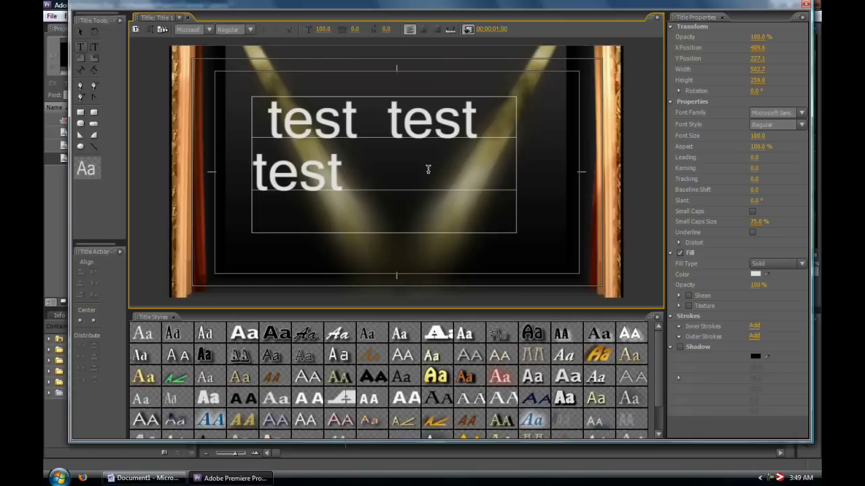
- Select the text box and drag its bottom-right handle inward to fit the words
click(268, 121)
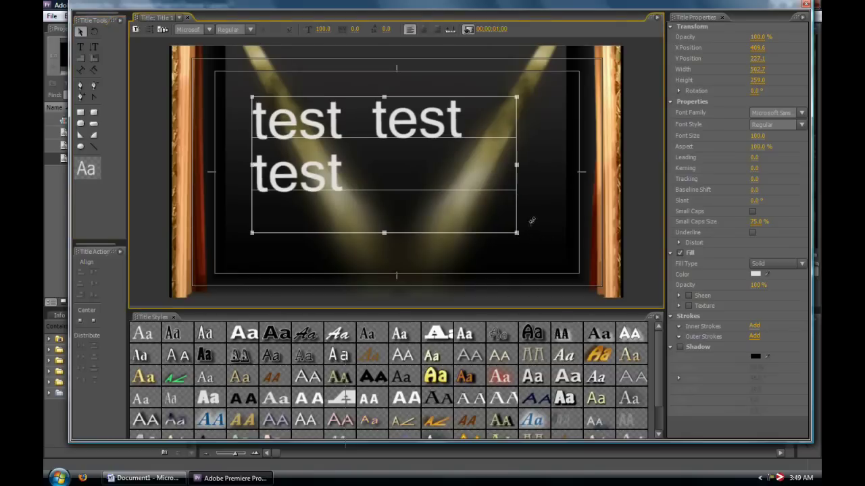
drag(516, 232, 533, 227)
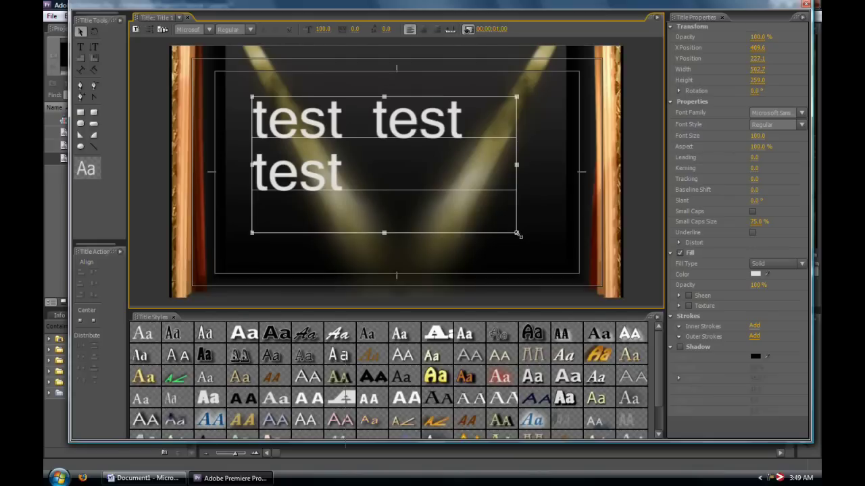
drag(516, 233, 481, 206)
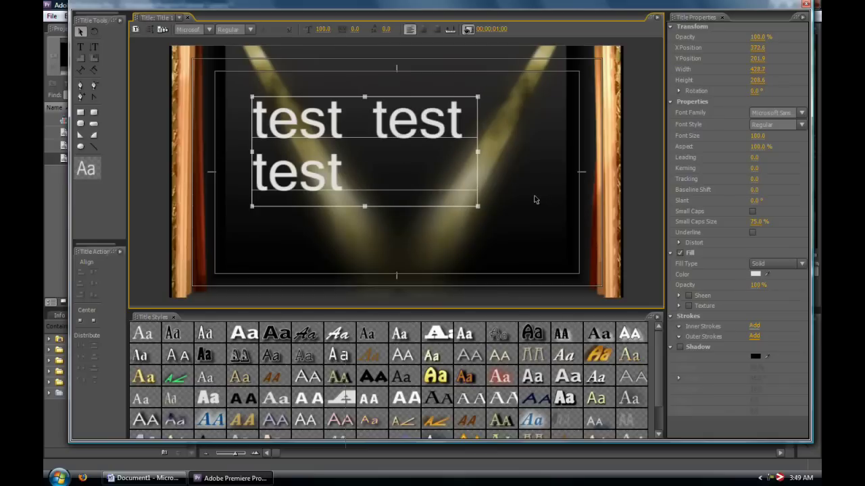
mouse_move(78, 38)
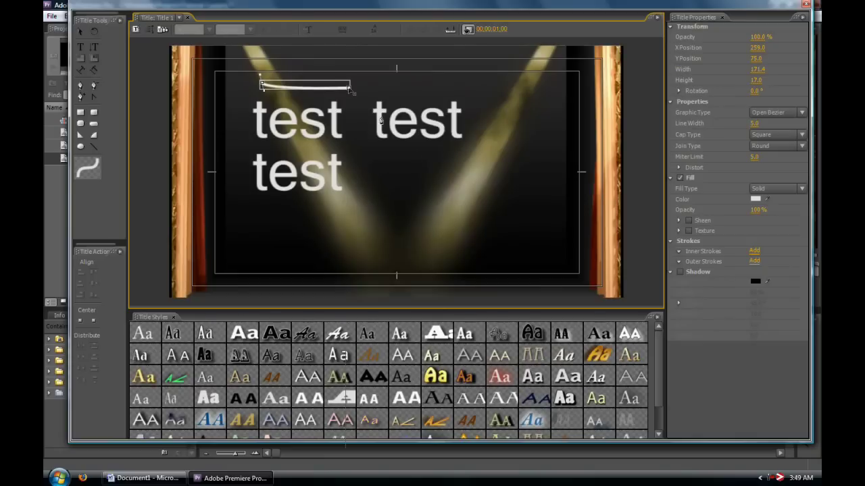
drag(349, 88, 451, 174)
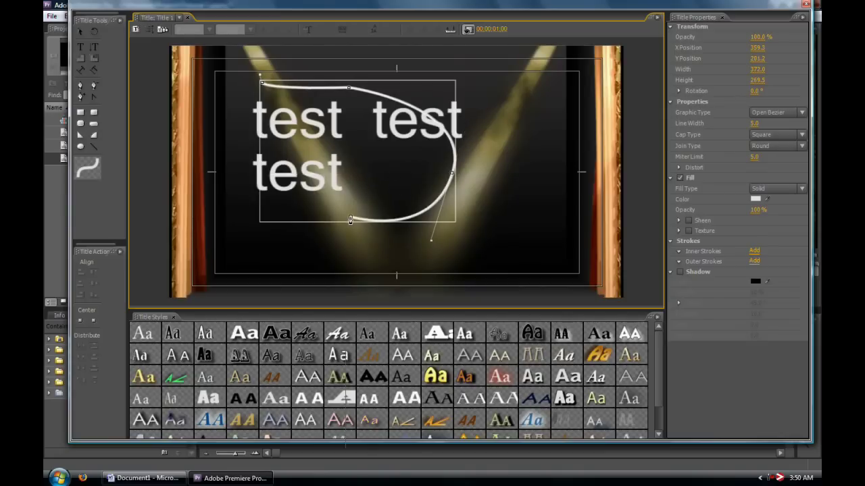
drag(350, 222, 354, 160)
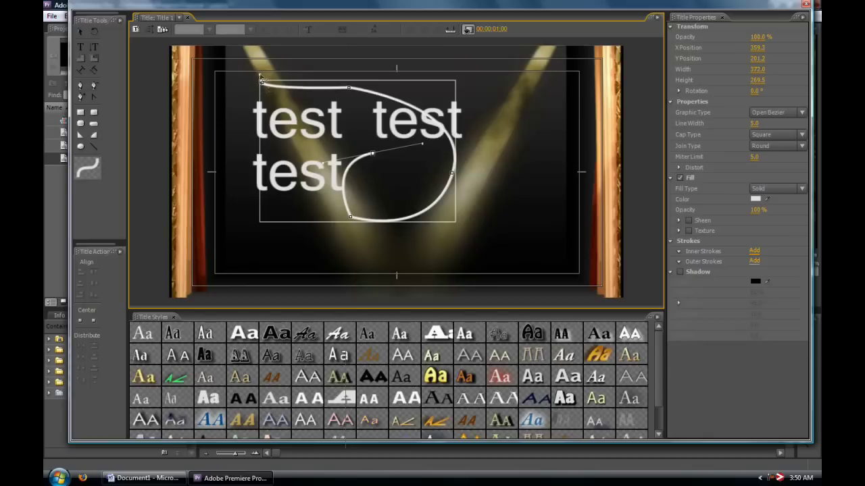
drag(262, 79, 254, 88)
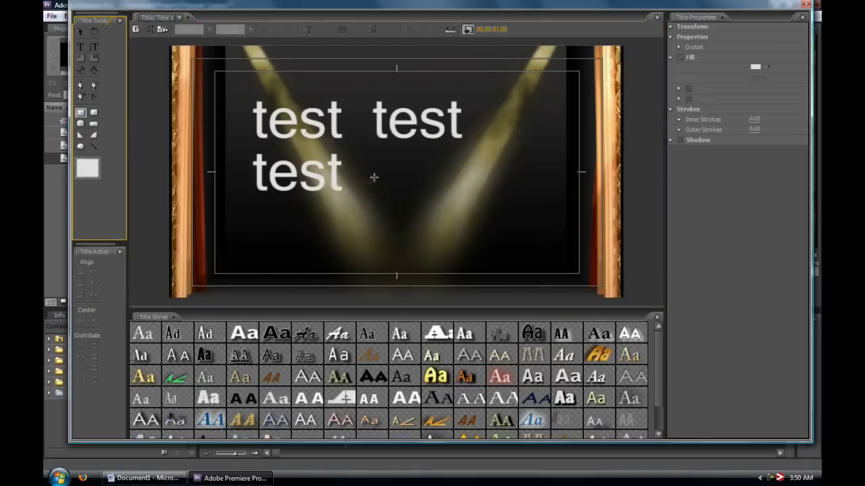
click(94, 124)
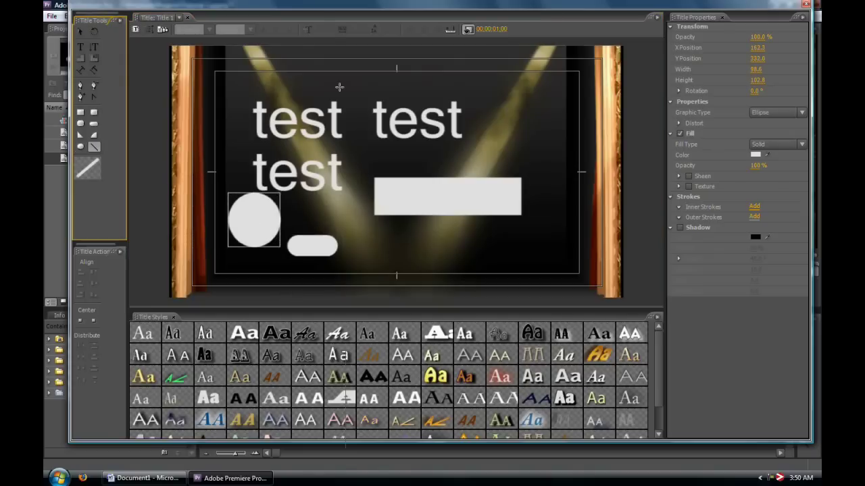
drag(278, 92, 486, 92)
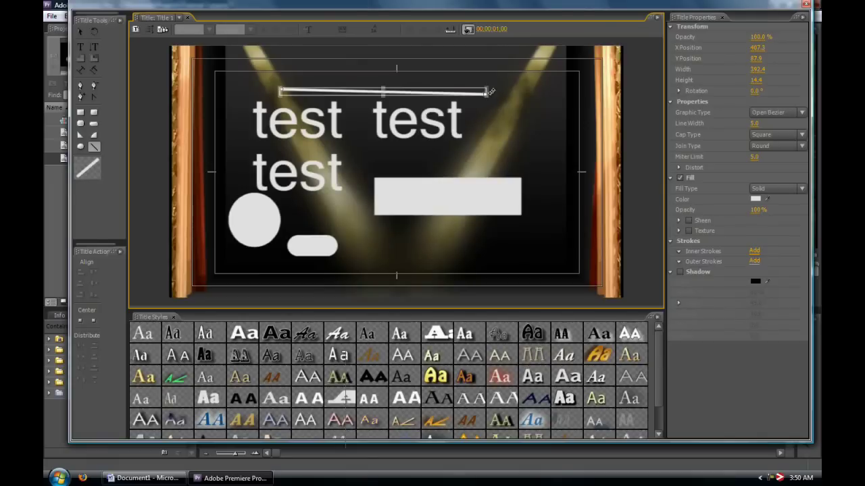
drag(486, 91, 480, 121)
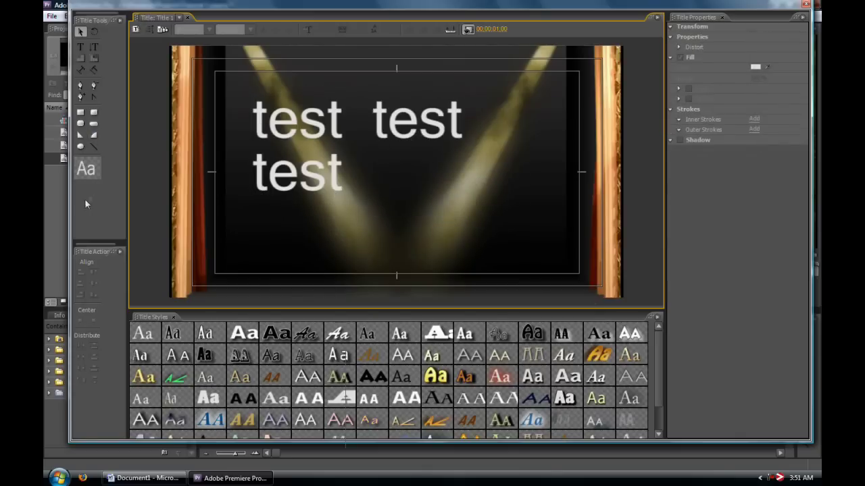
mouse_move(92, 322)
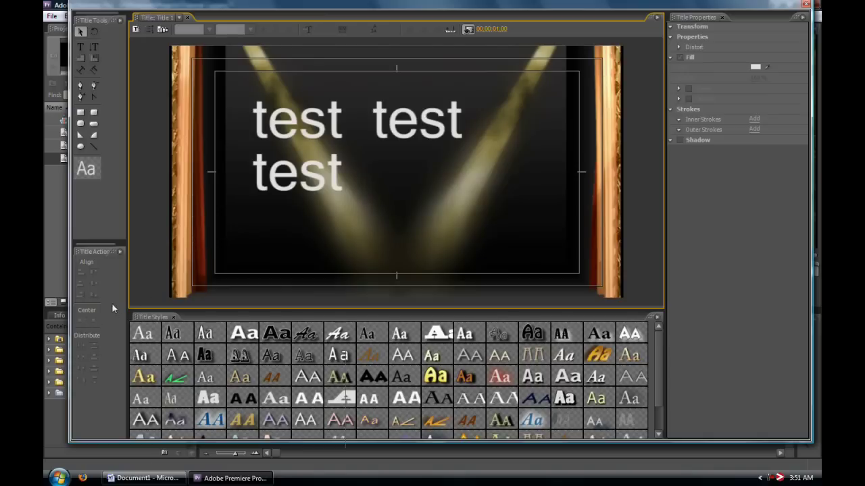
- Select the 'test test test' block and nudge it right and down on the stage
click(298, 119)
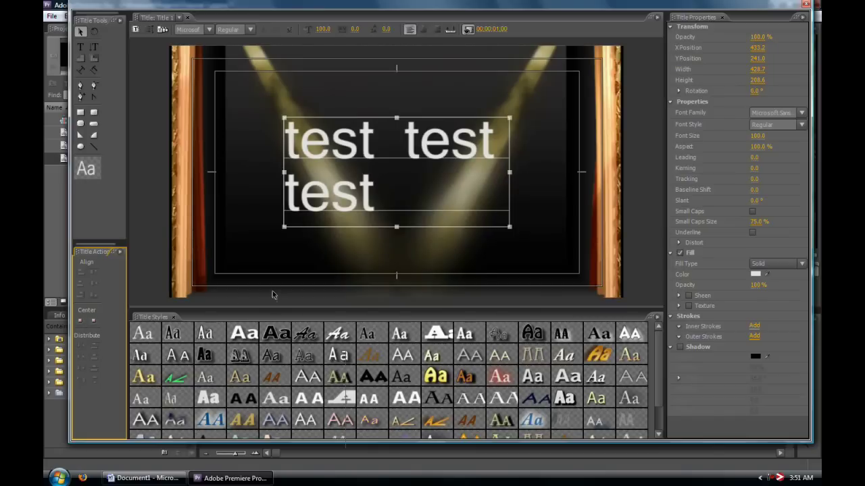
mouse_move(181, 274)
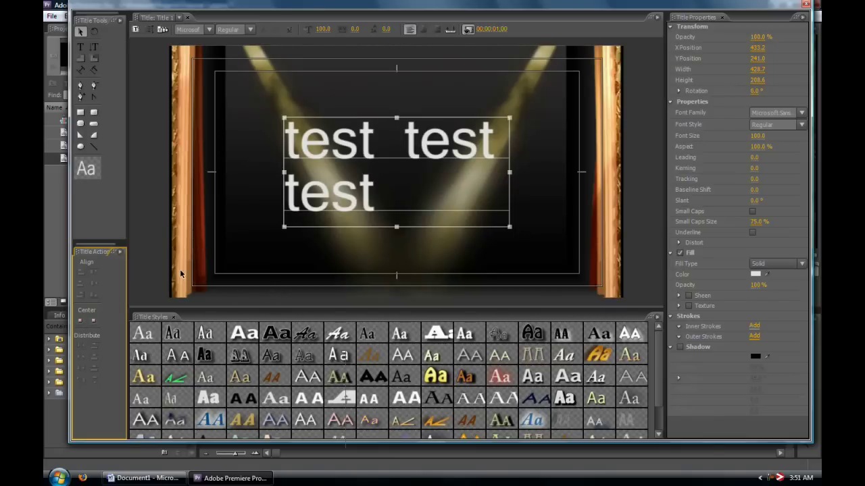
mouse_move(177, 356)
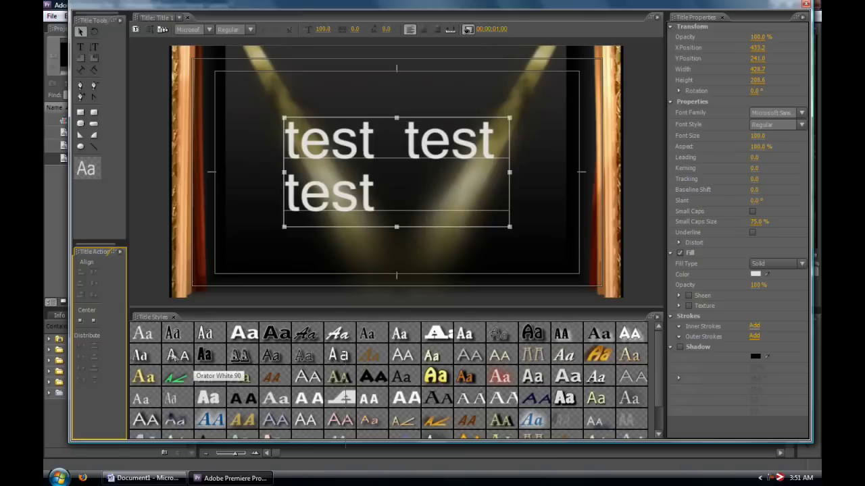
mouse_move(204, 354)
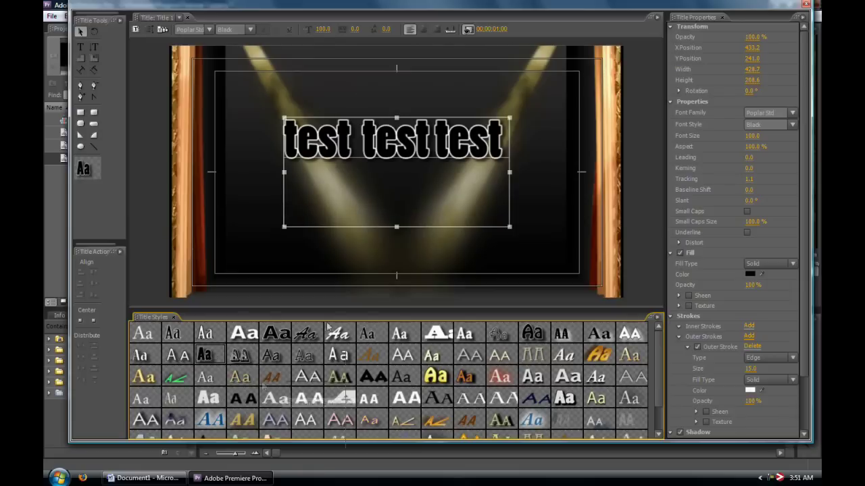
- Try the orange bevelled and blue italic styles on the text, moving it toward centre
drag(508, 173, 547, 173)
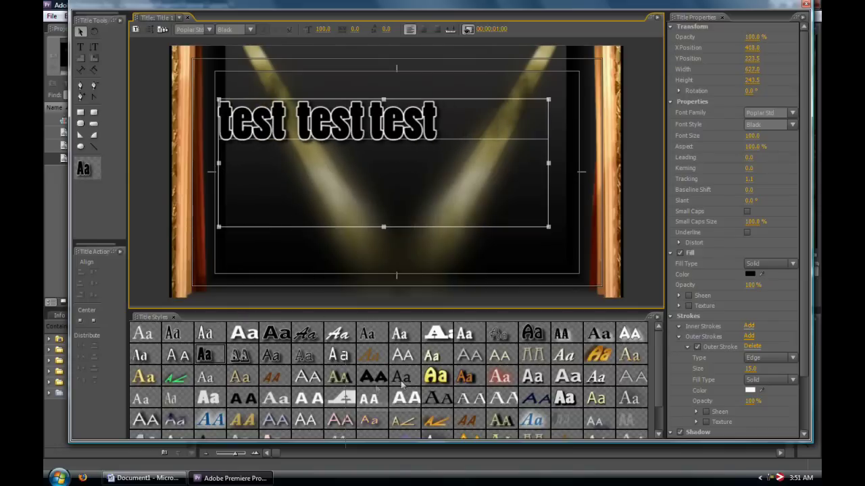
click(465, 376)
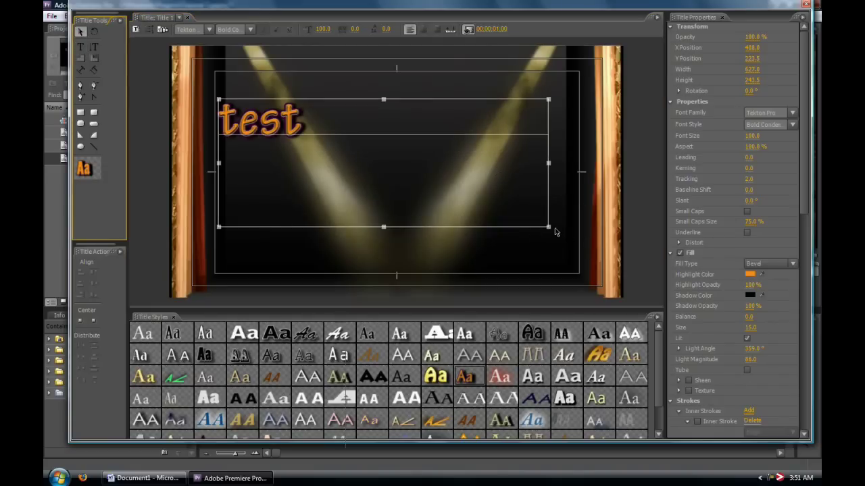
drag(548, 229, 422, 204)
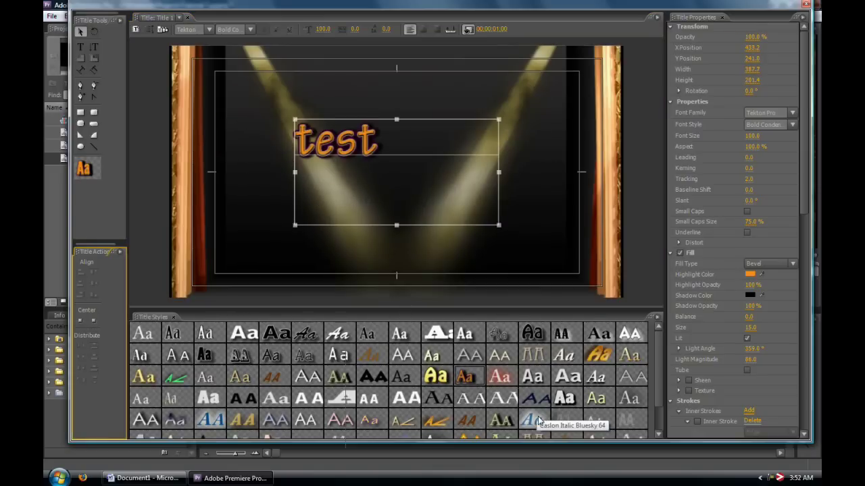
double_click(532, 418)
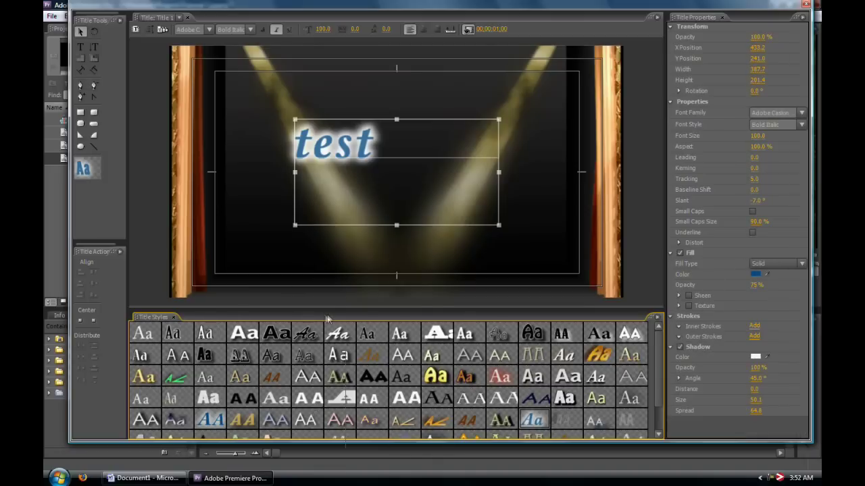
- Scroll the style gallery and show the spotlight stage background behind the white 'test'
scroll(down, 3)
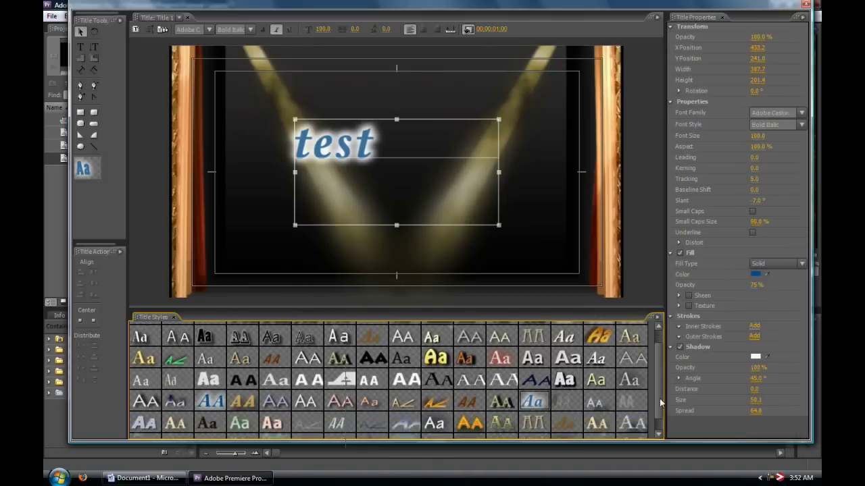
scroll(down, 3)
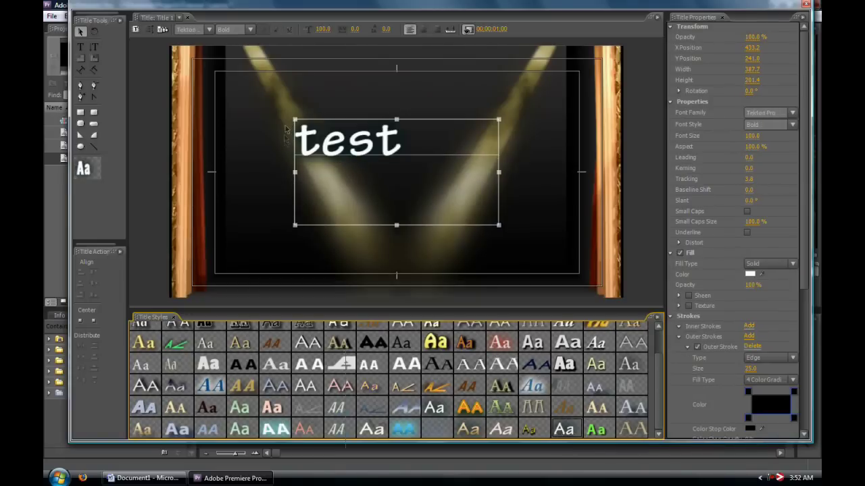
click(468, 29)
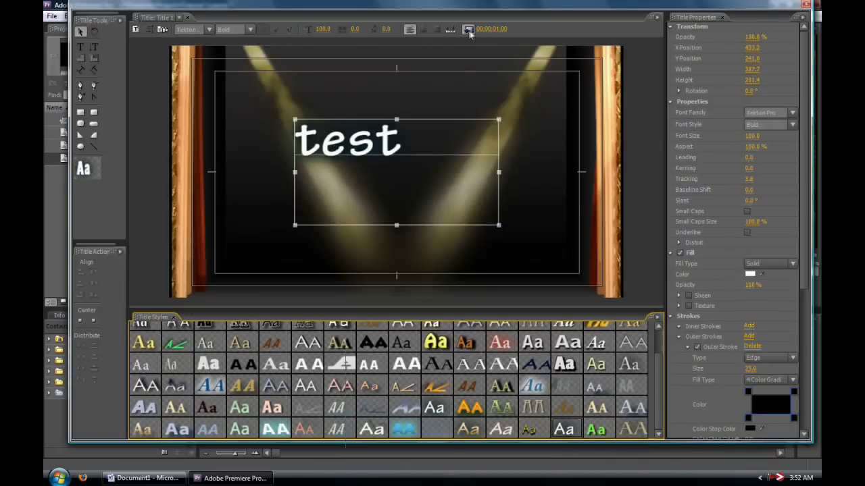
- Hide the stage background and drag the 'test' text toward the title centre
click(466, 30)
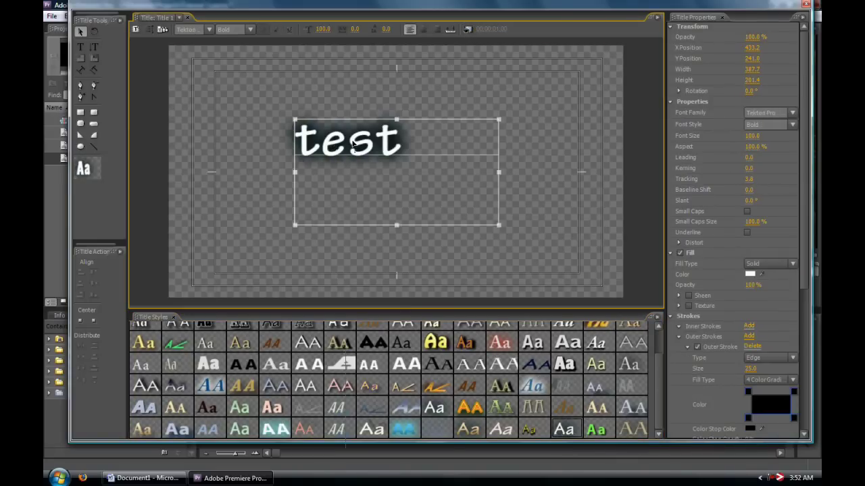
drag(349, 141, 378, 173)
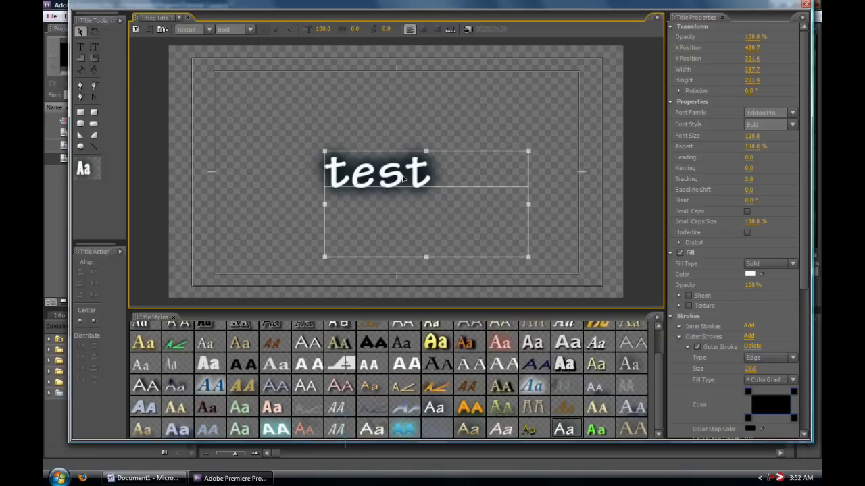
mouse_move(467, 30)
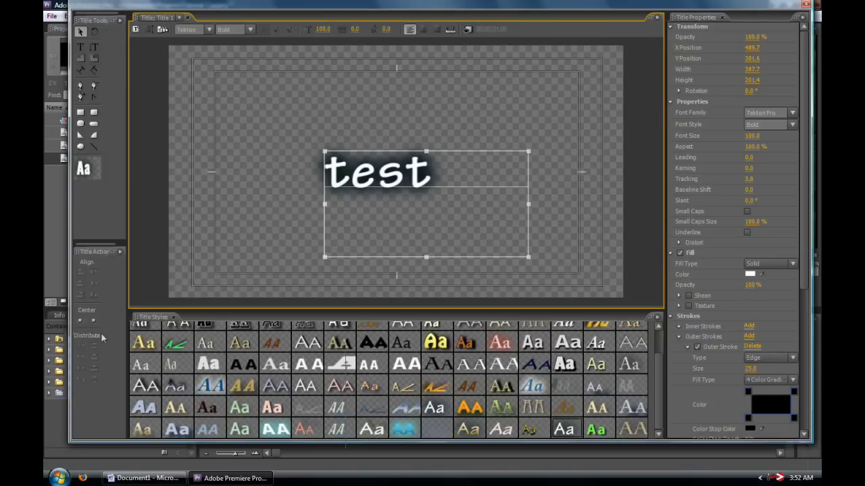
mouse_move(706, 224)
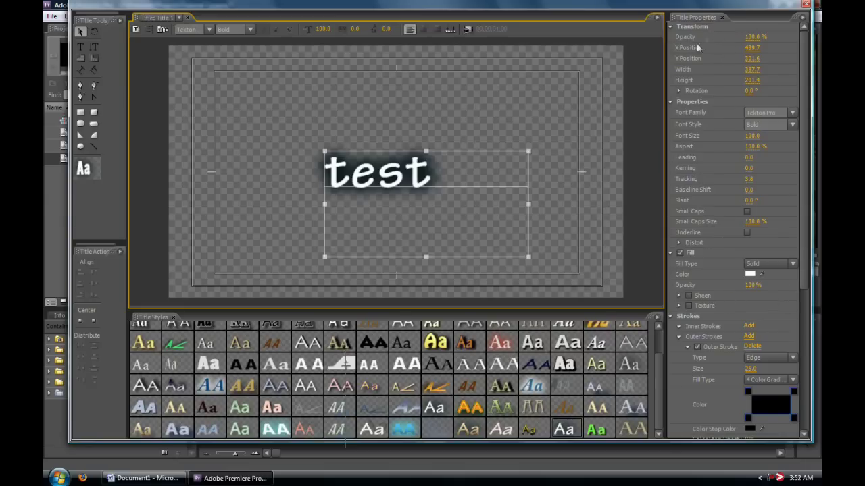
mouse_move(714, 152)
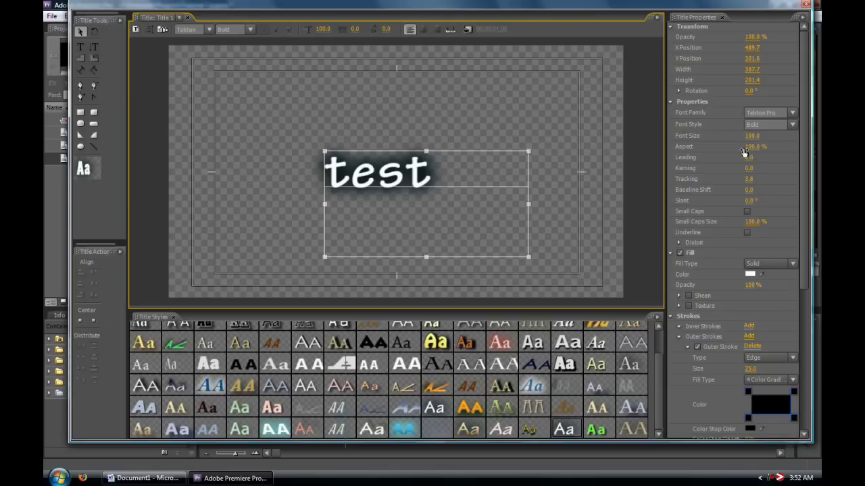
mouse_move(709, 256)
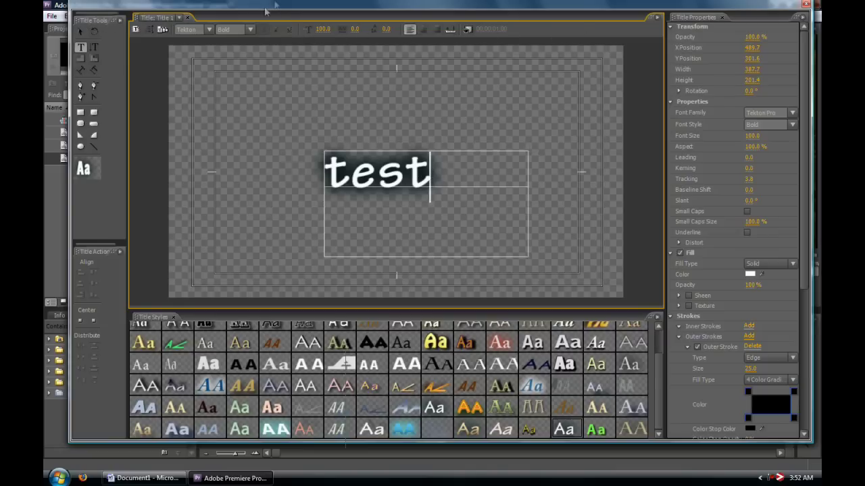
- Apply italic, underline, a serif font and tighter letter spacing to the 'test' text
click(289, 30)
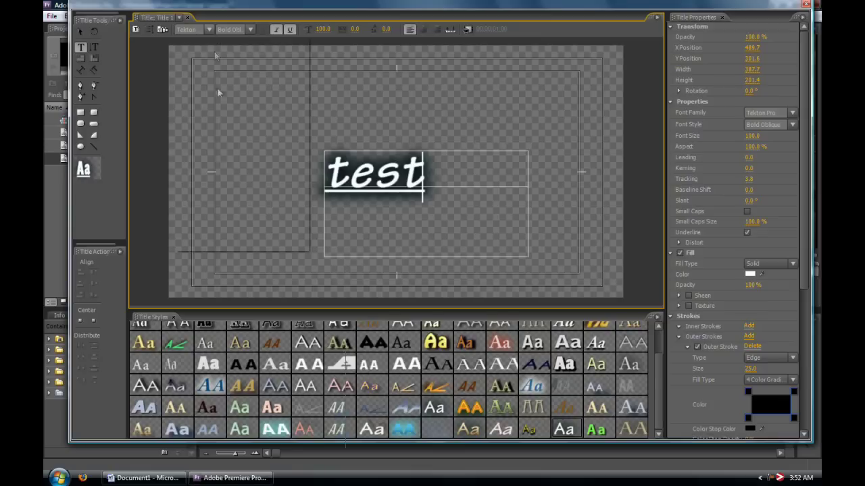
click(209, 30)
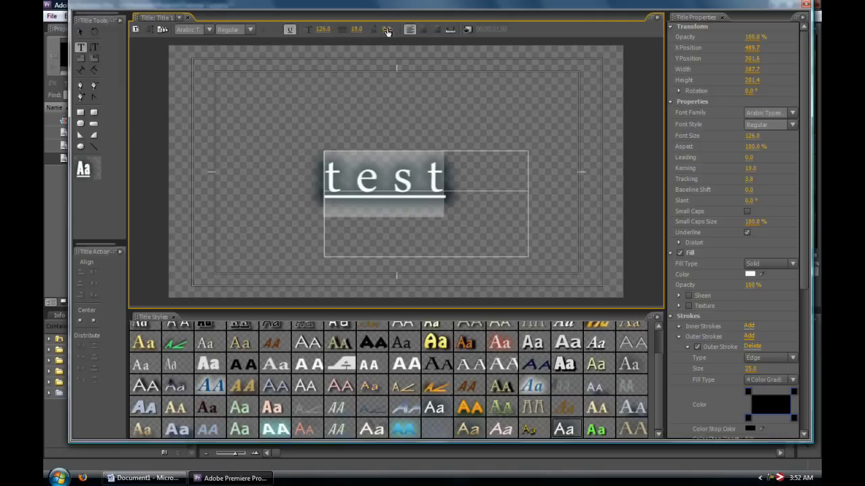
click(386, 29)
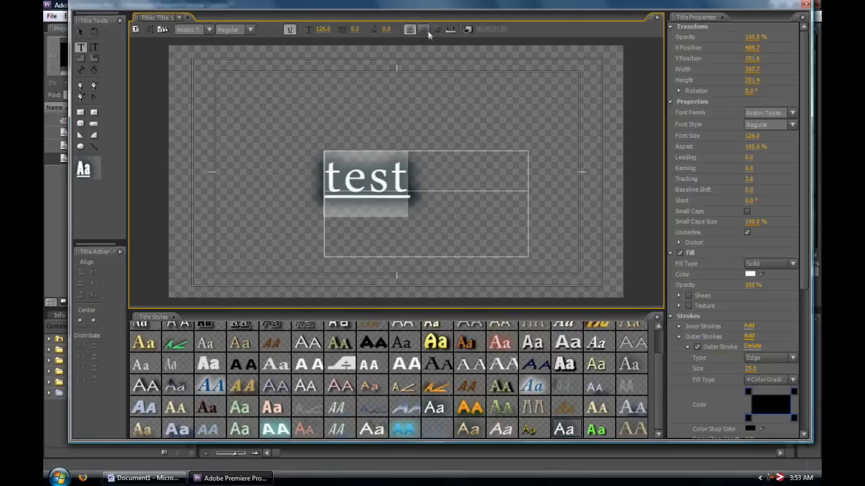
click(424, 30)
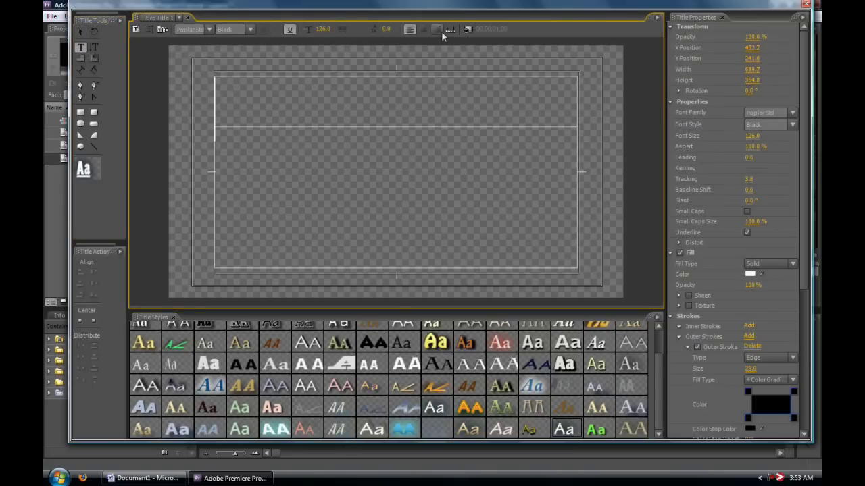
- Set tab stops across the empty text box in the widened Tab Stops dialog and confirm
click(466, 30)
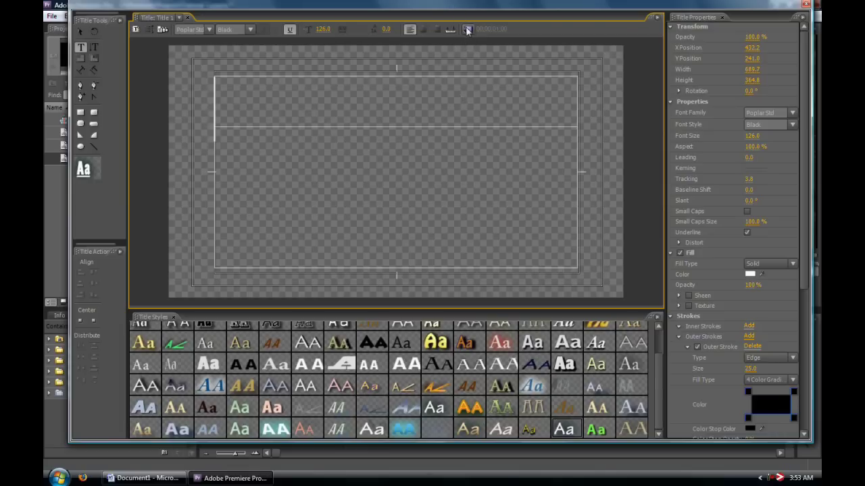
click(467, 30)
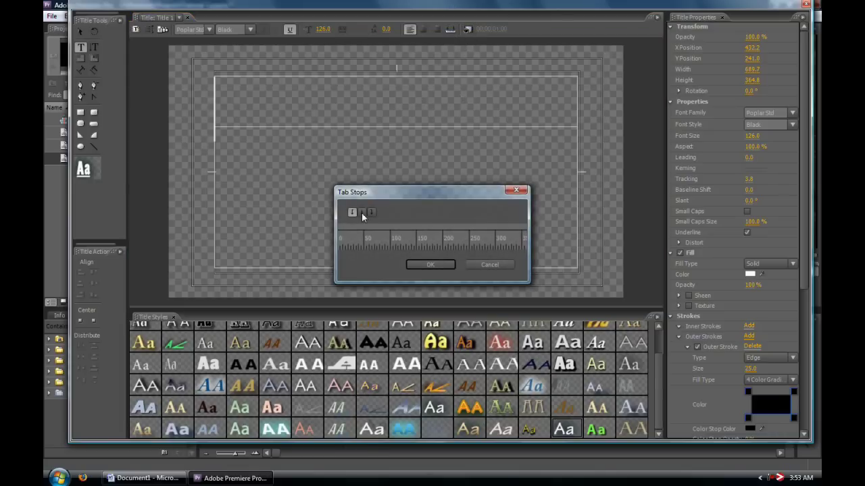
drag(432, 192, 277, 61)
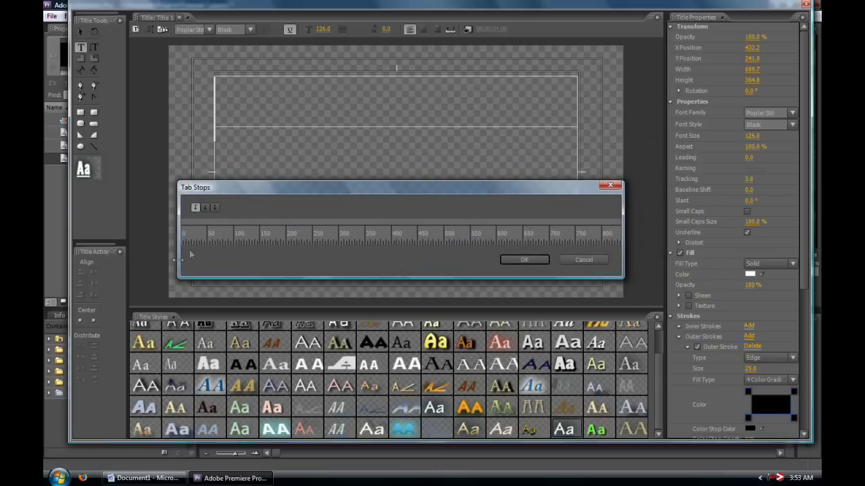
mouse_move(193, 227)
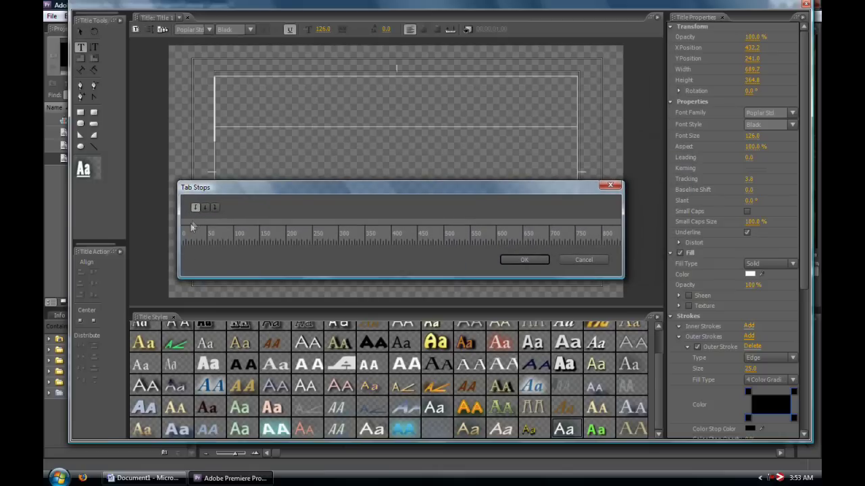
mouse_move(210, 228)
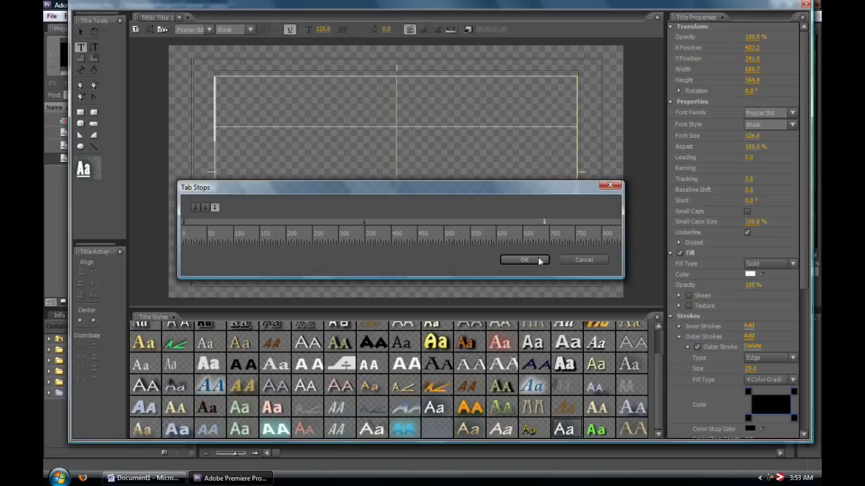
click(524, 259)
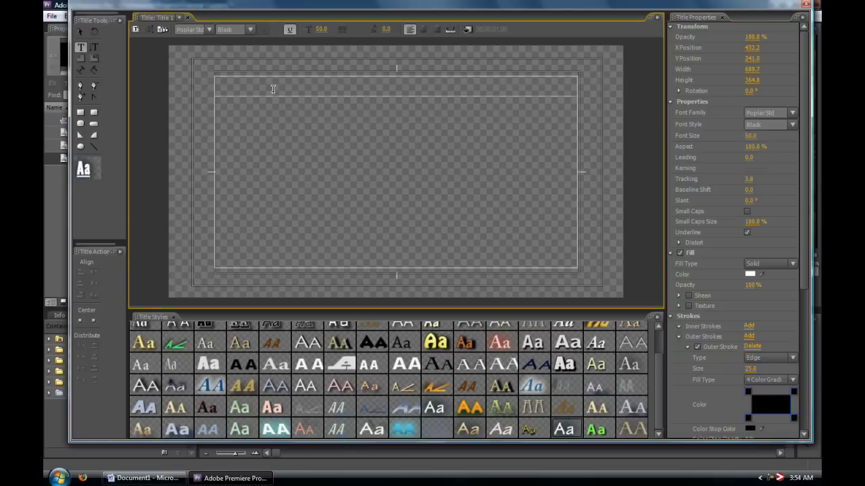
- Enter 'Producer', Tab, 'Dave' with a dot leader and show the stage background again
text(Prod)
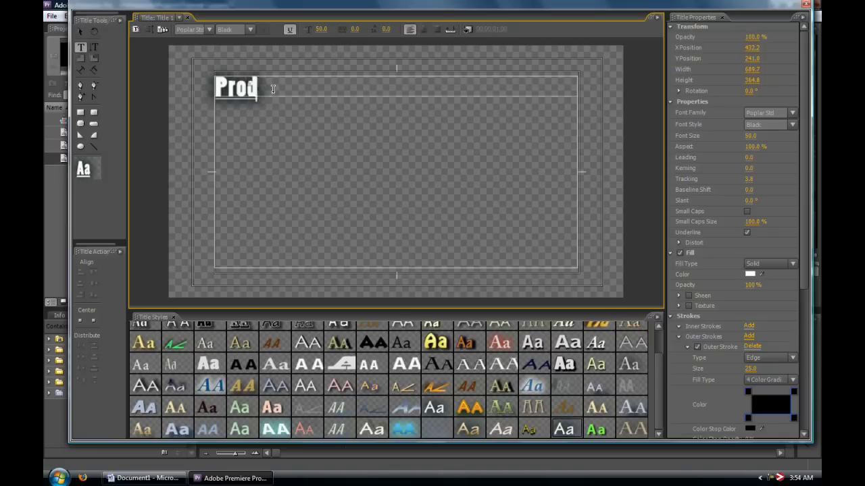
text(ucer)
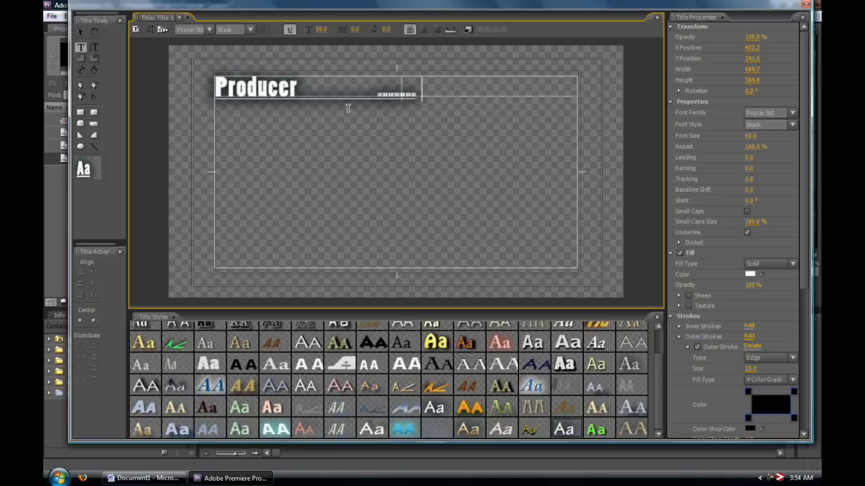
text(Dave)
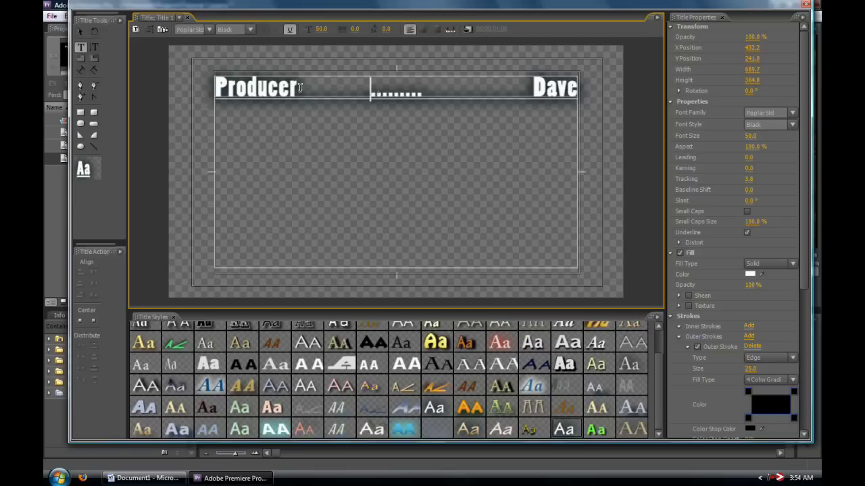
click(296, 88)
text(..............................)
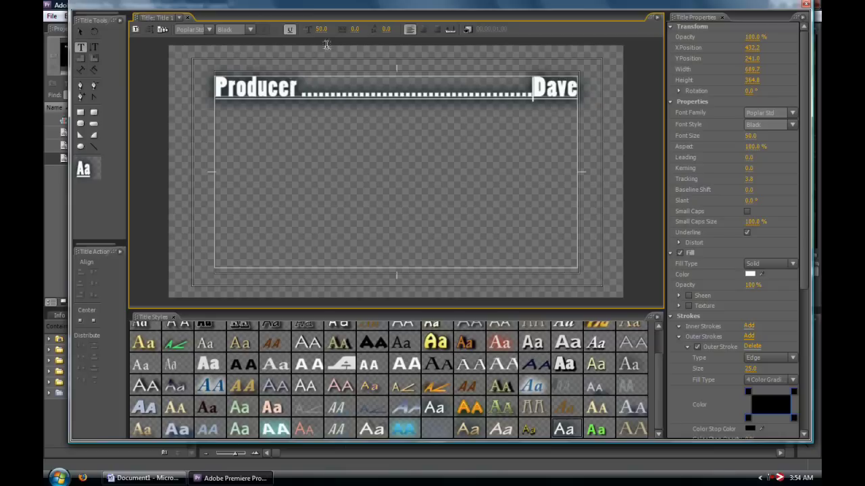
mouse_move(244, 81)
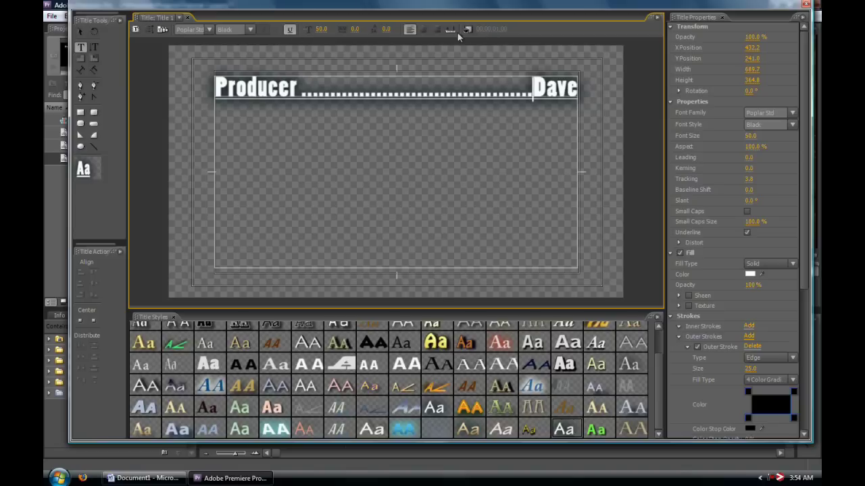
click(467, 29)
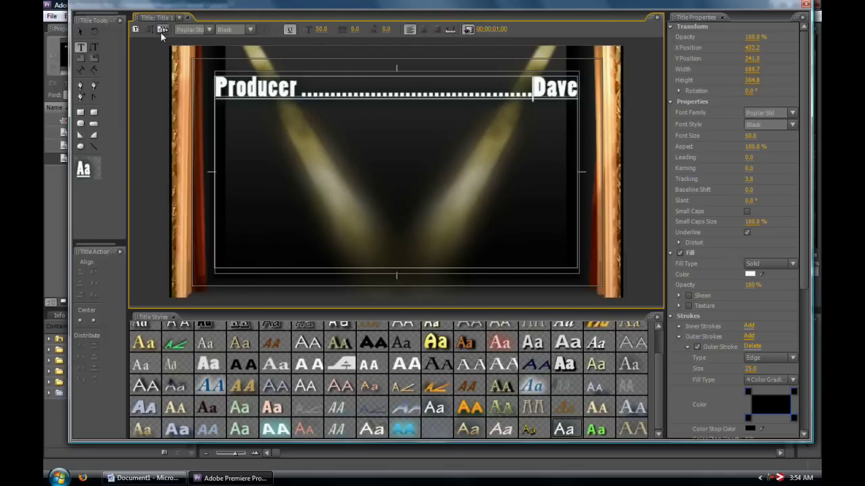
mouse_move(135, 29)
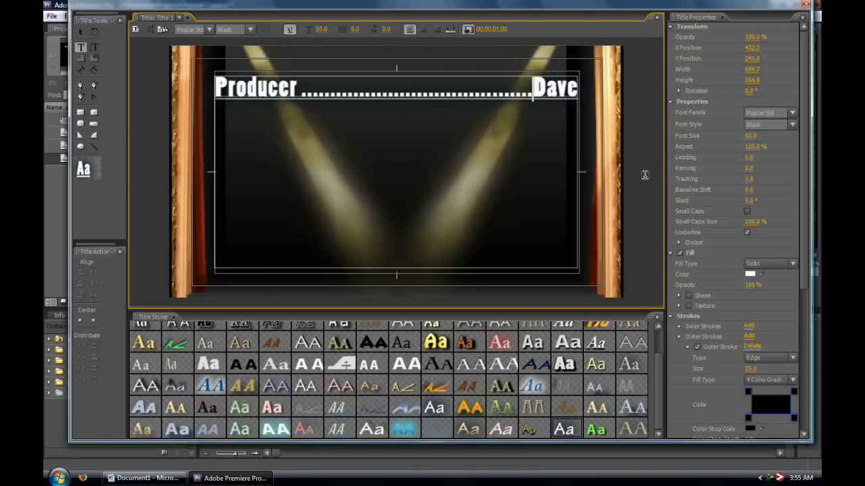
mouse_move(227, 178)
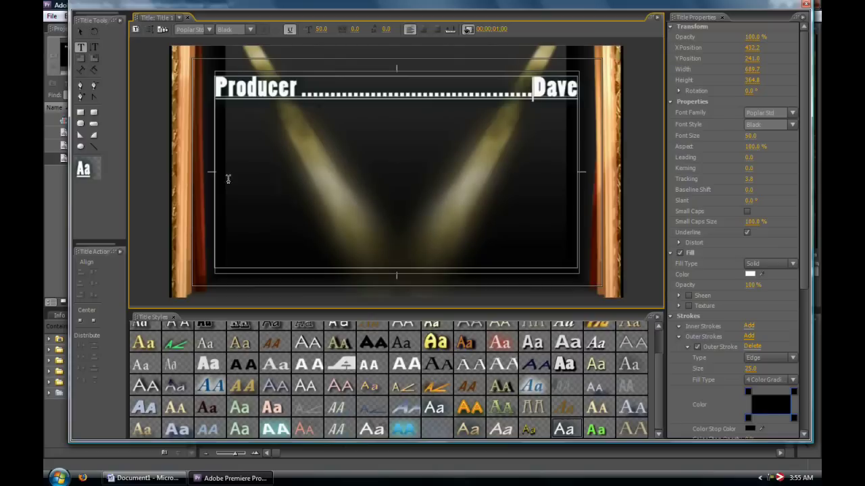
mouse_move(205, 158)
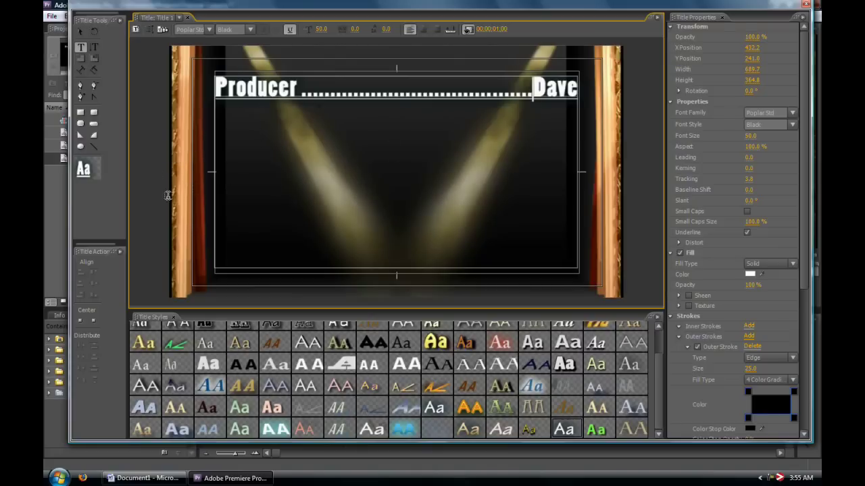
mouse_move(516, 143)
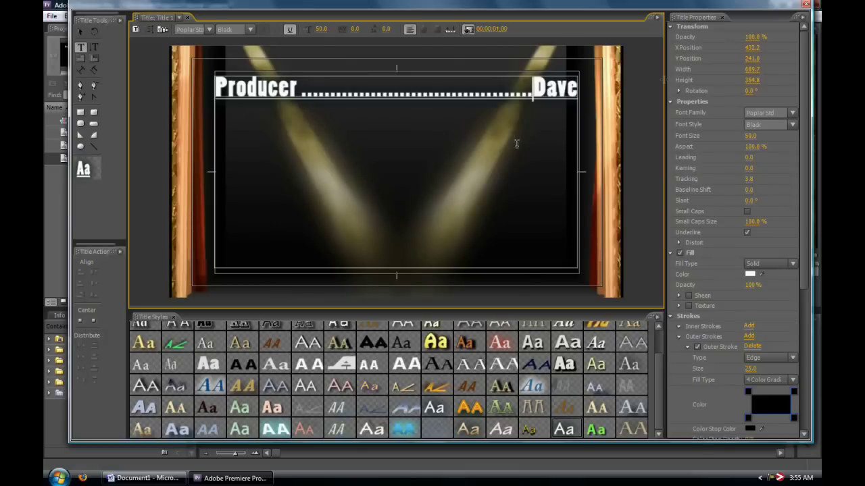
mouse_move(638, 164)
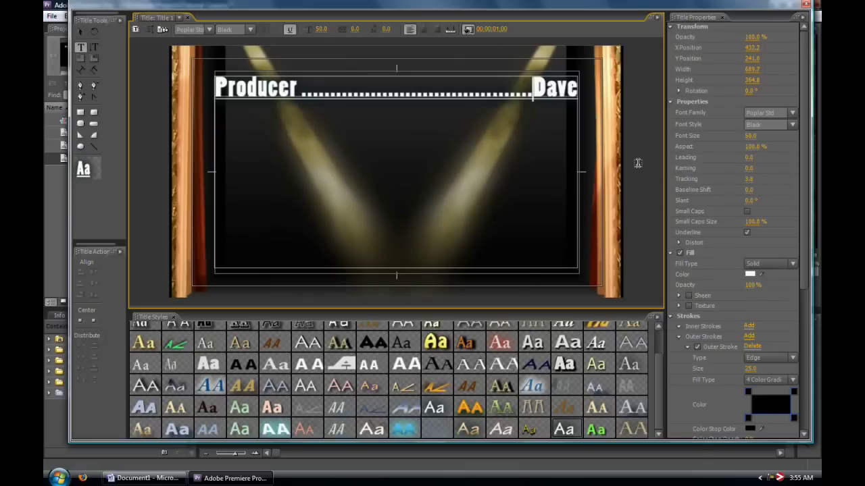